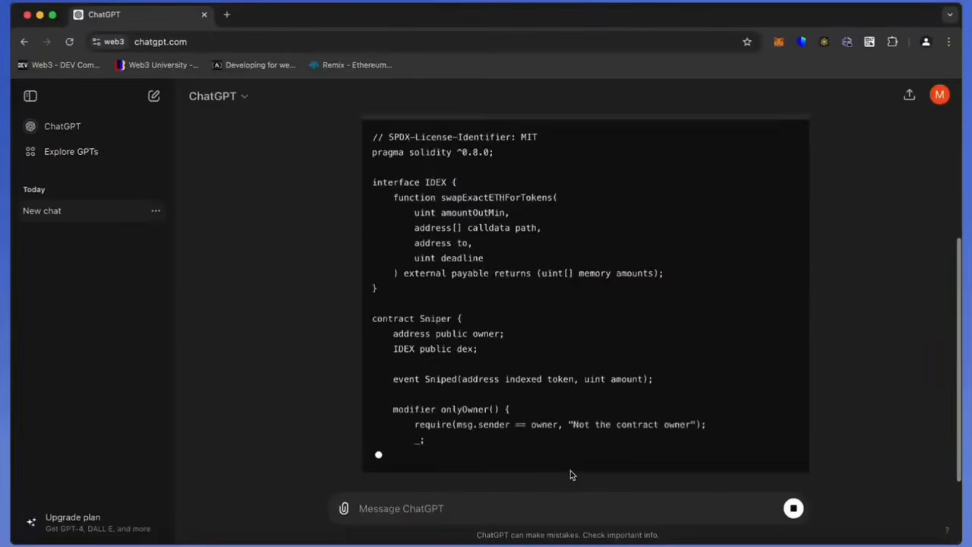
Scroll down through ChatGPT's Sniper contract code to the explanation and legal considerations.
scroll(down, 3)
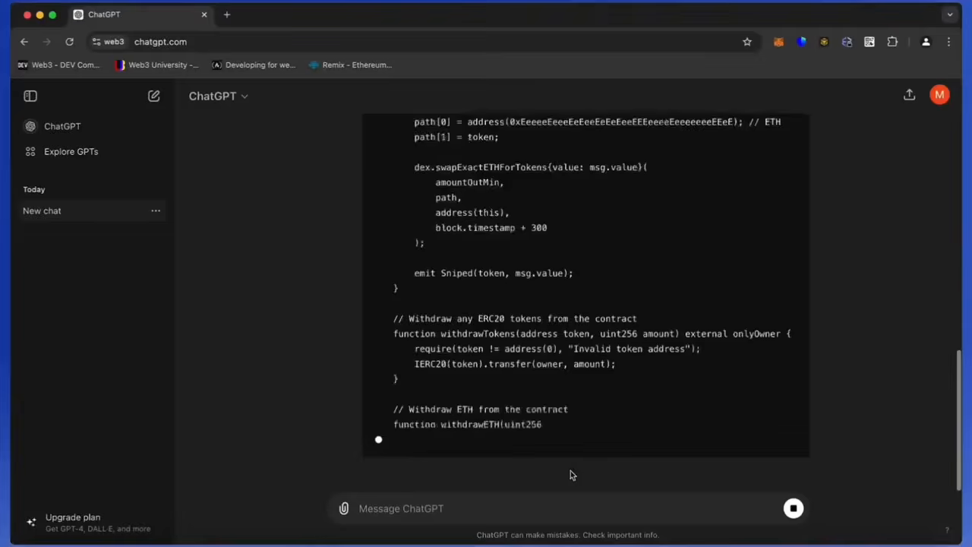
scroll(down, 3)
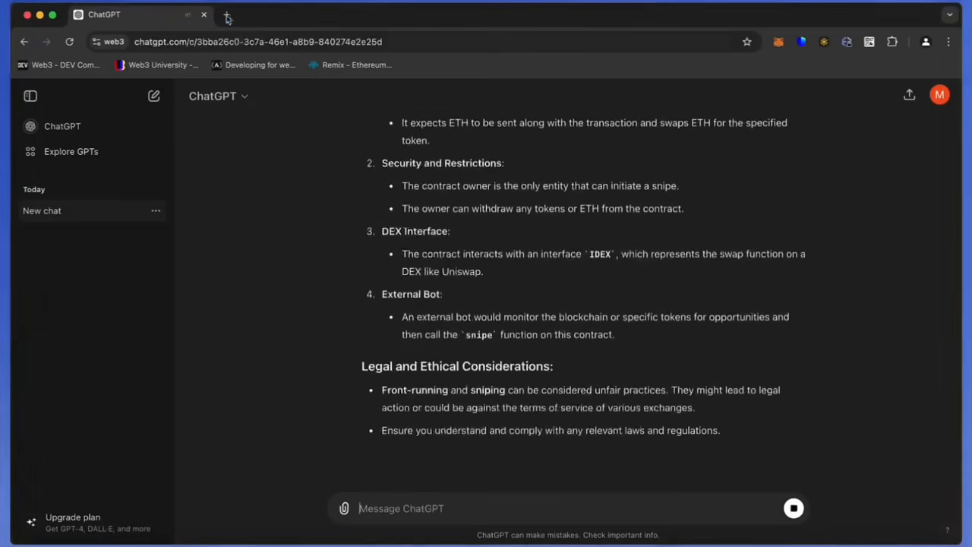
Switch to the remix.ethereum.org tab showing the default_workspace File Explorer.
click(228, 13)
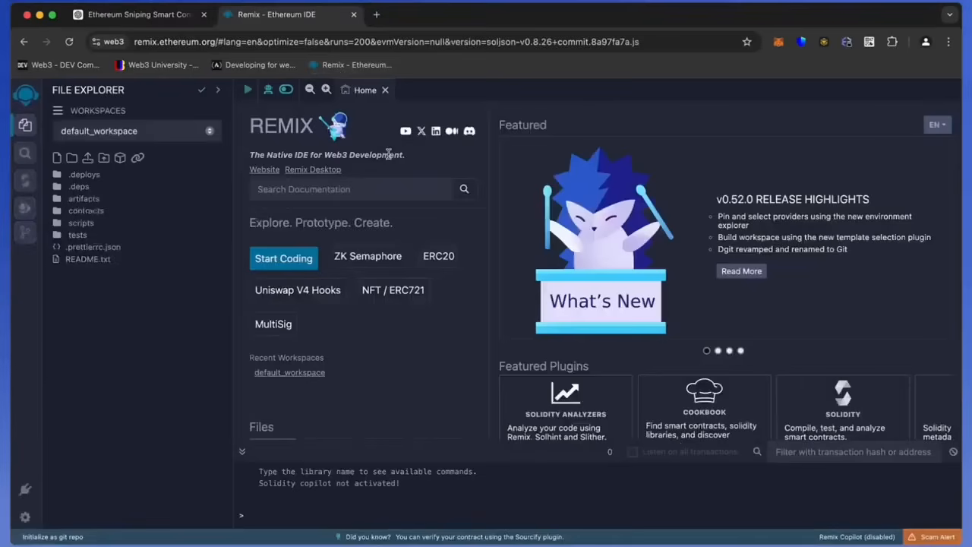
mouse_move(438, 281)
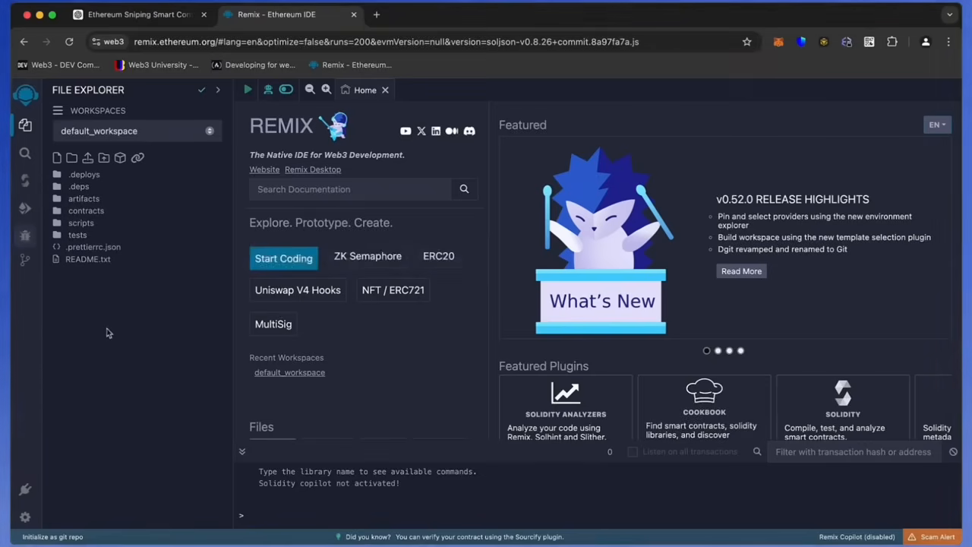
mouse_move(89, 295)
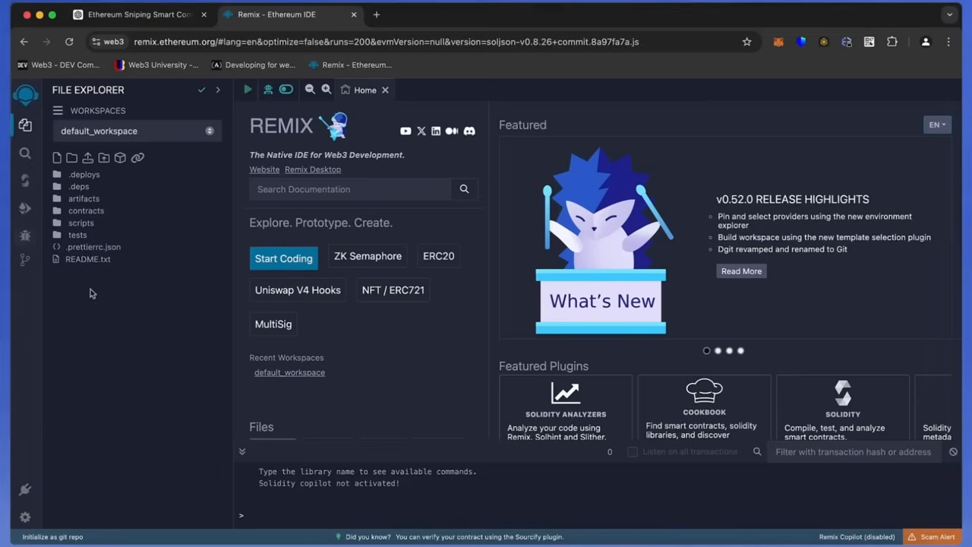
Create a new workspace file named bot.sol and paste the UniswapSlippageBot contract code into it.
click(58, 156)
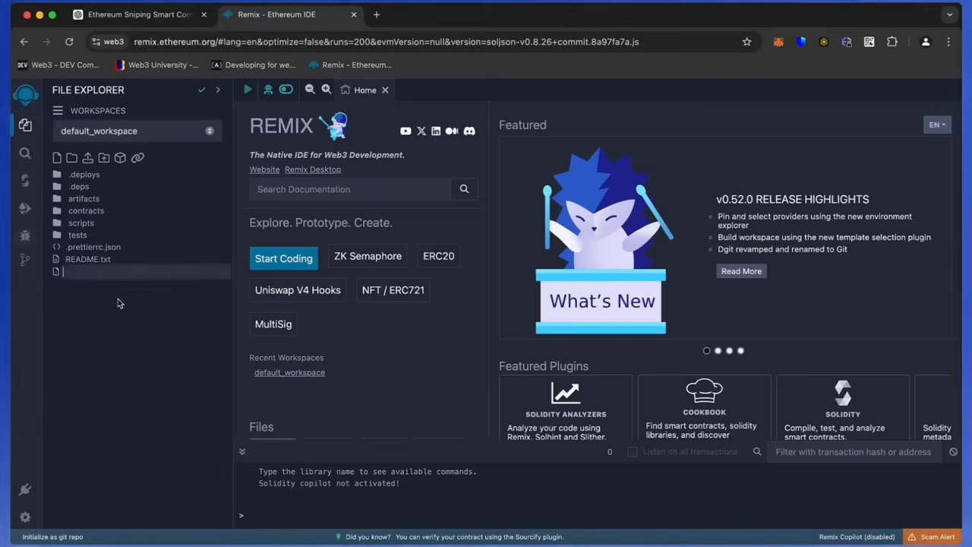
text(bot.sol)
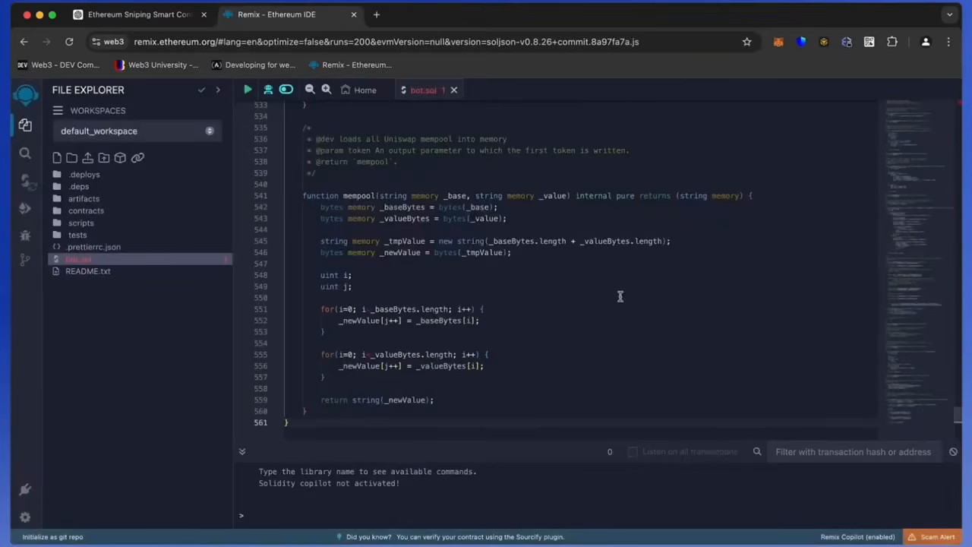
scroll(up, 3)
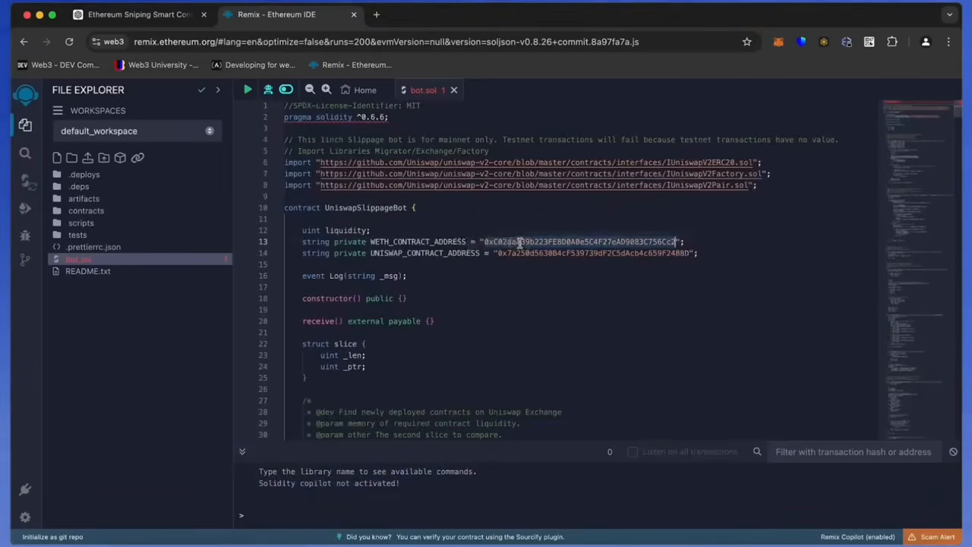
mouse_move(377, 15)
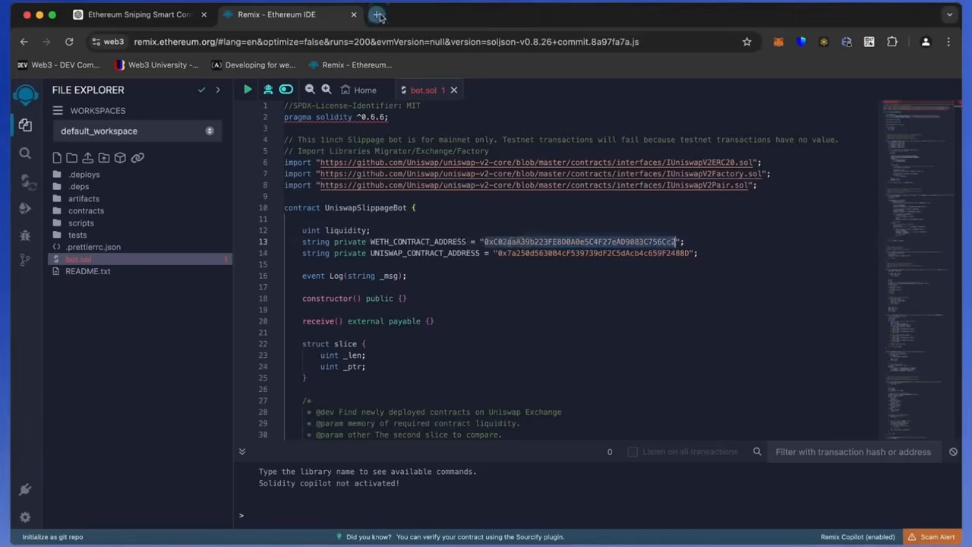
Look up the copied WETH address on etherscan.io in a fresh tab.
click(377, 15)
text(etherscan.io/address/0xC02aaA39b223FE8D0A0e5C4F27eAD9083C756Cc2)
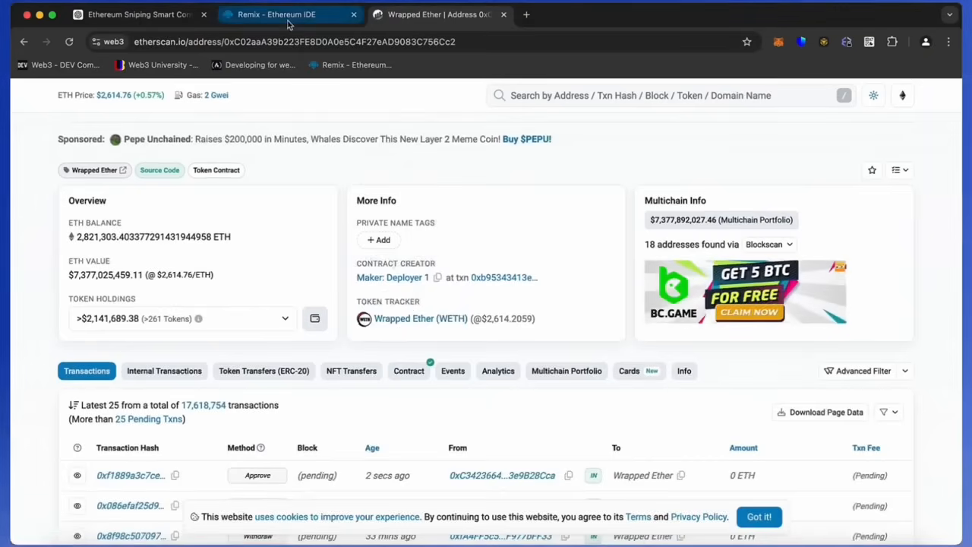
Compile bot.sol in the Solidity Compiler with version 0.6.6 and optimization enabled.
click(277, 14)
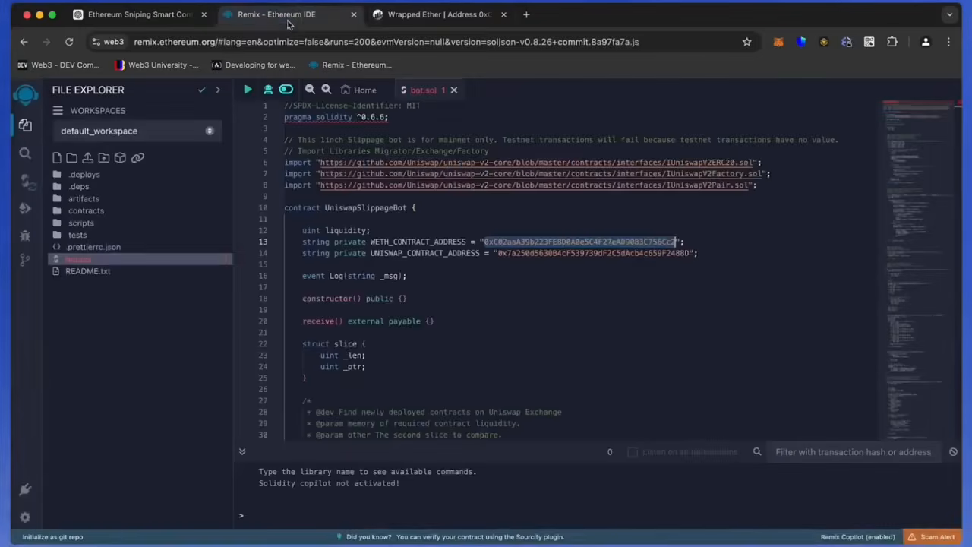
mouse_move(351, 231)
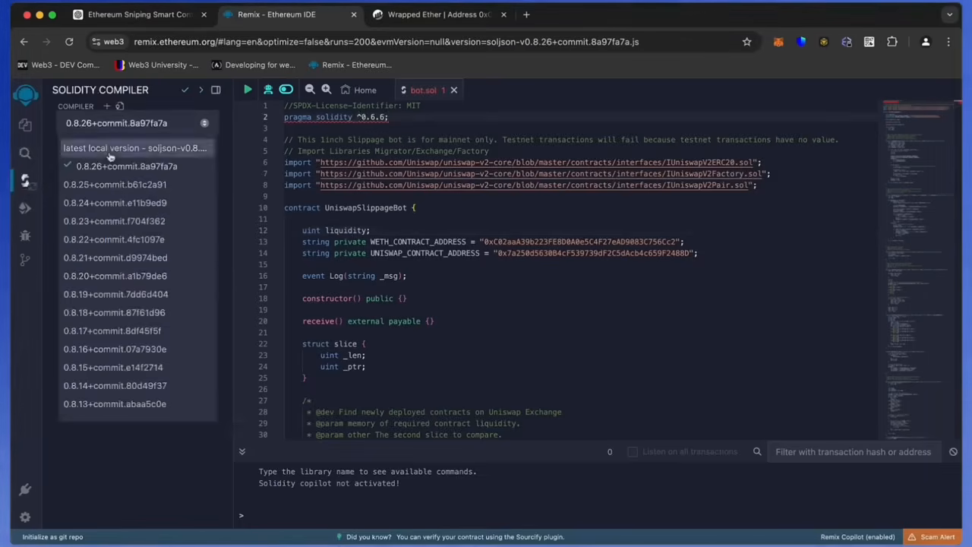
scroll(down, 3)
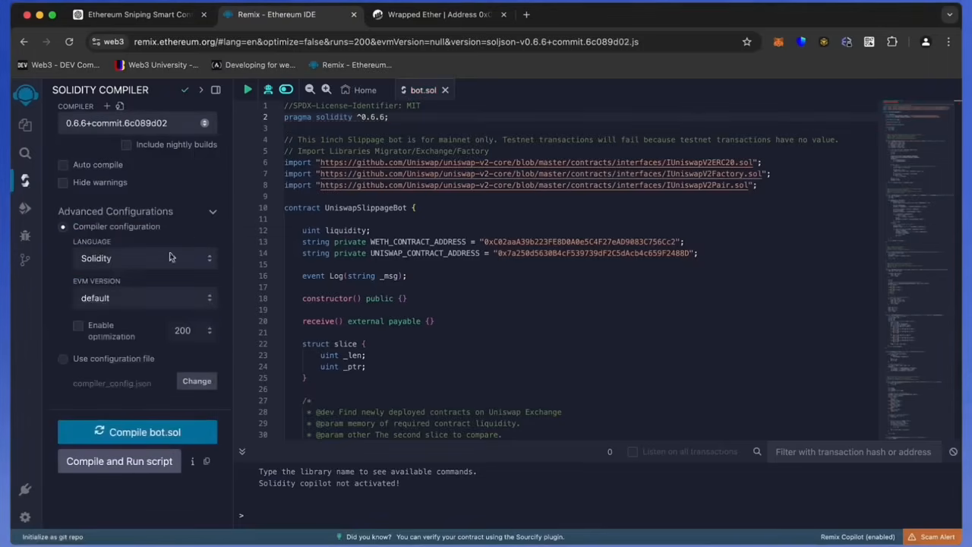
click(78, 325)
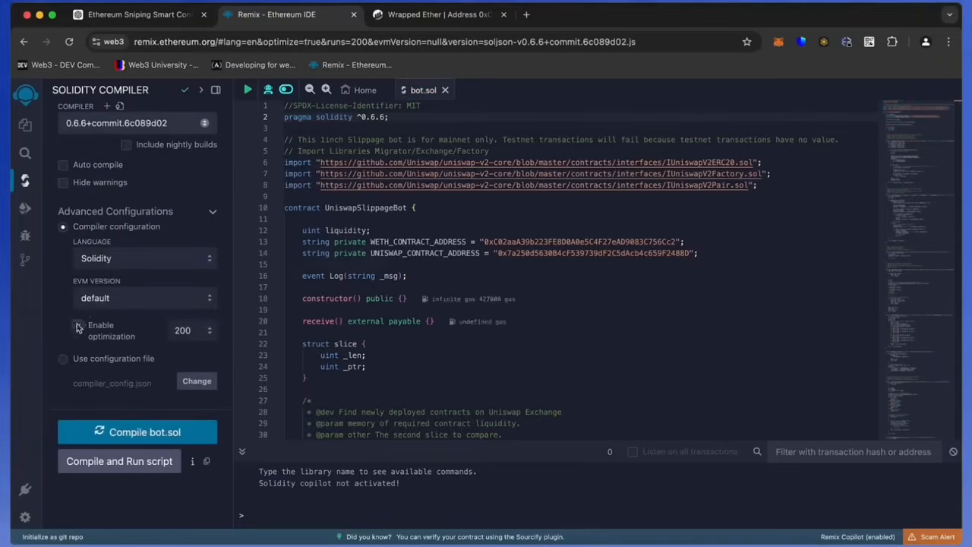
click(78, 325)
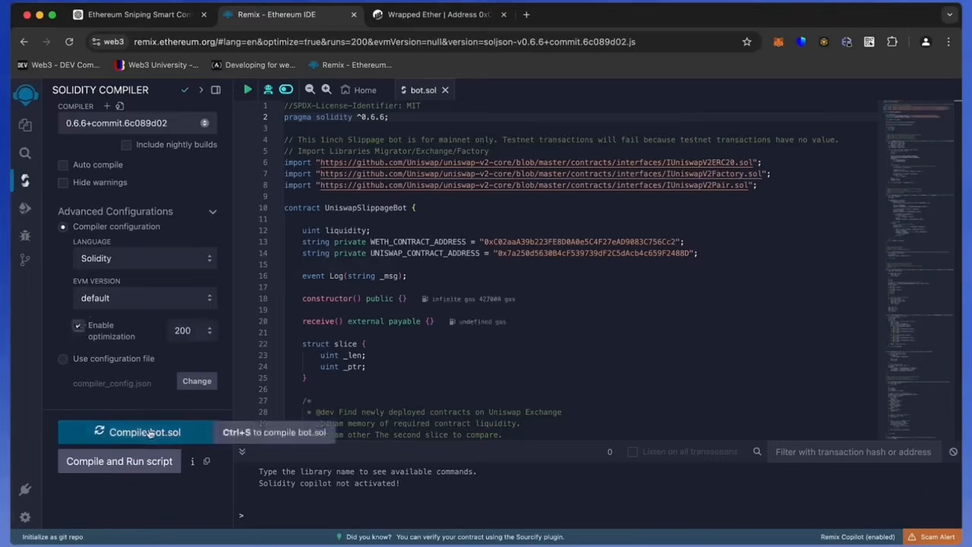
click(143, 431)
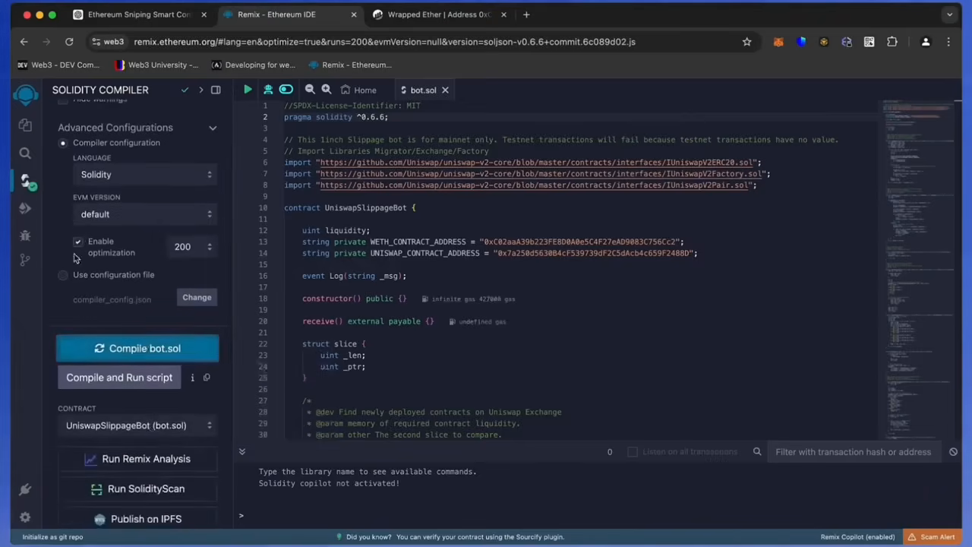
mouse_move(24, 208)
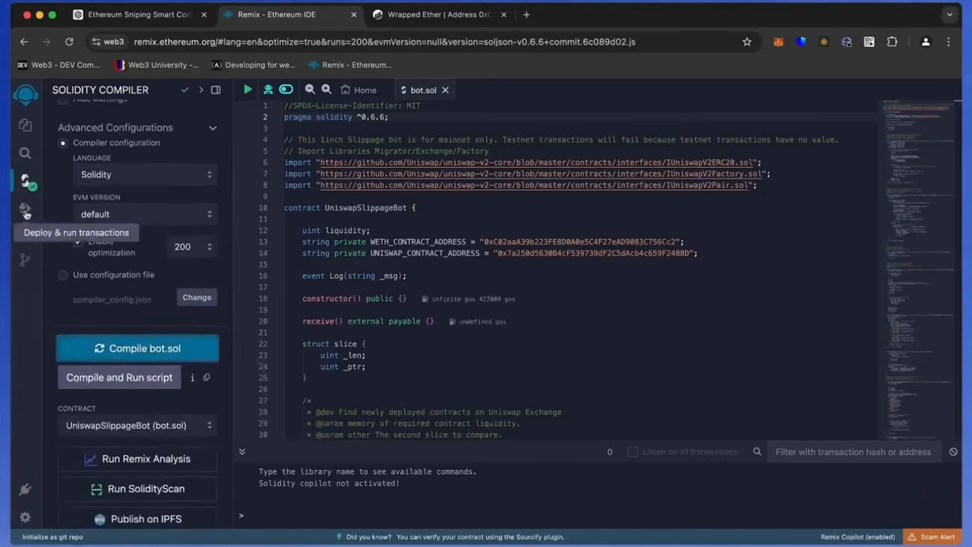
Set the deploy environment to Injected Provider - MetaMask and connect the wallet account on Main network.
click(24, 210)
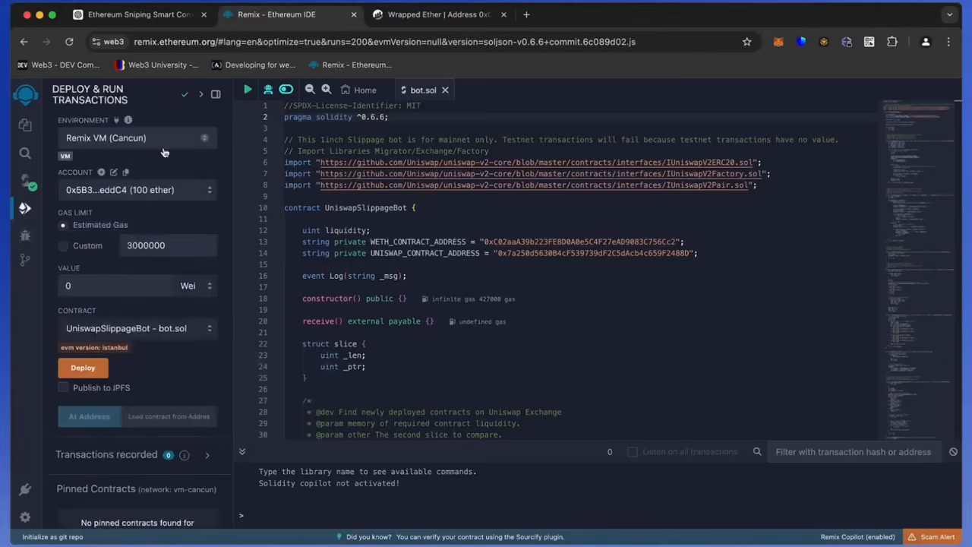
click(137, 137)
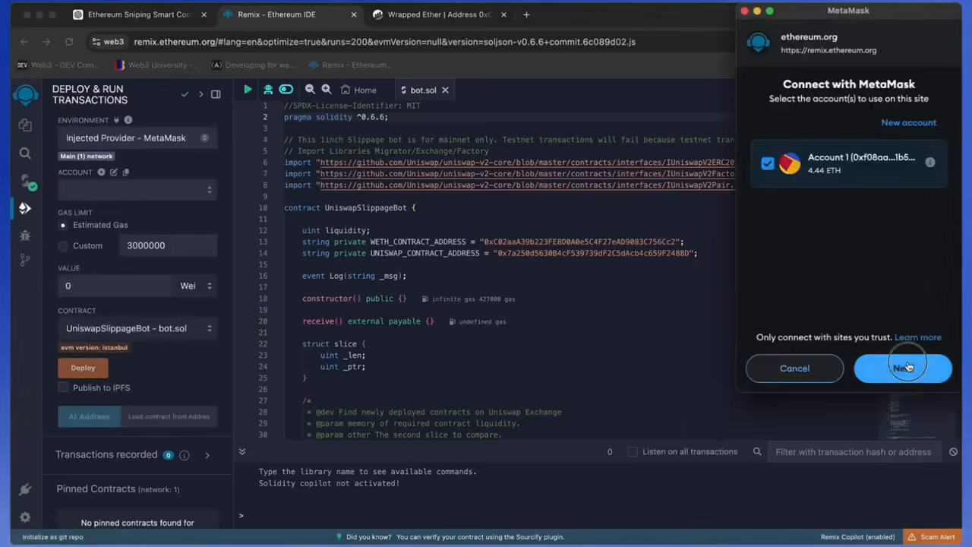
click(902, 368)
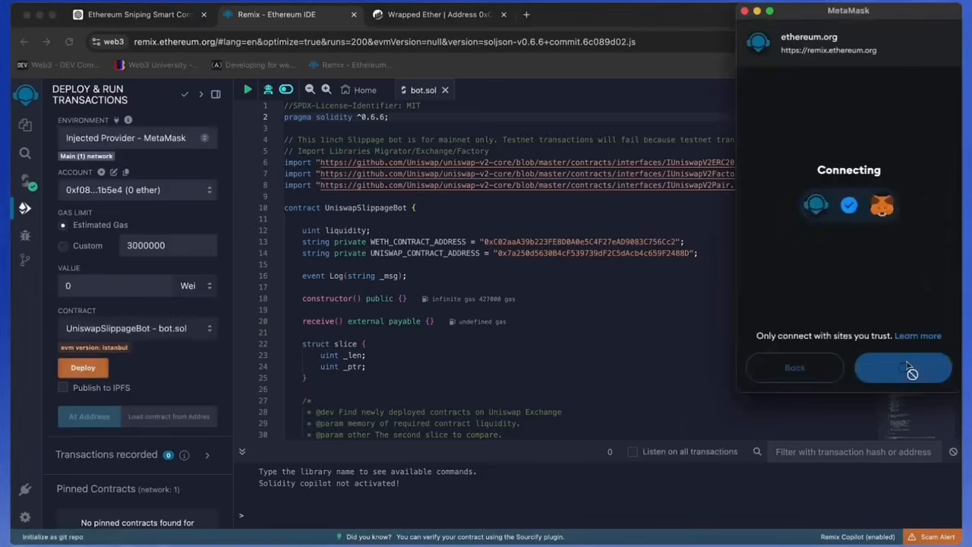
click(902, 368)
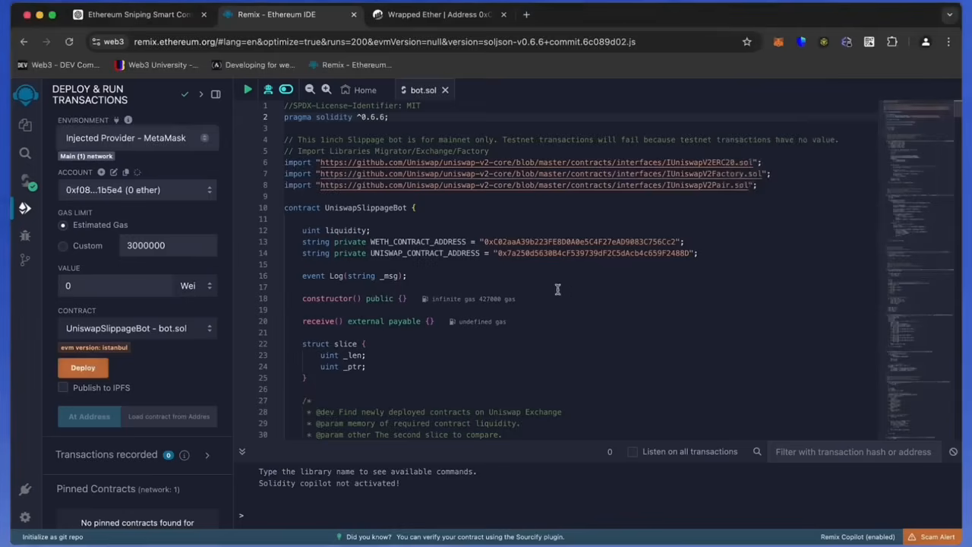
mouse_move(216, 294)
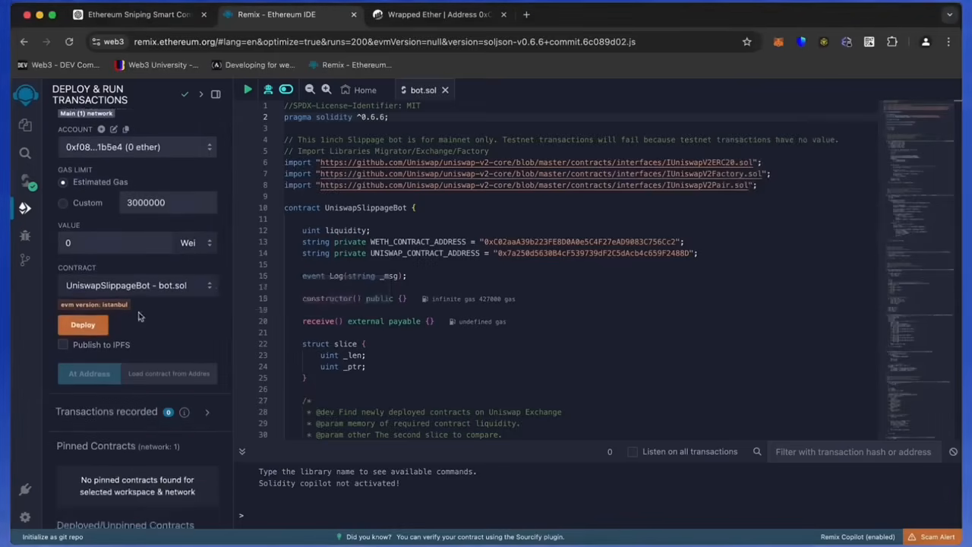
mouse_move(82, 325)
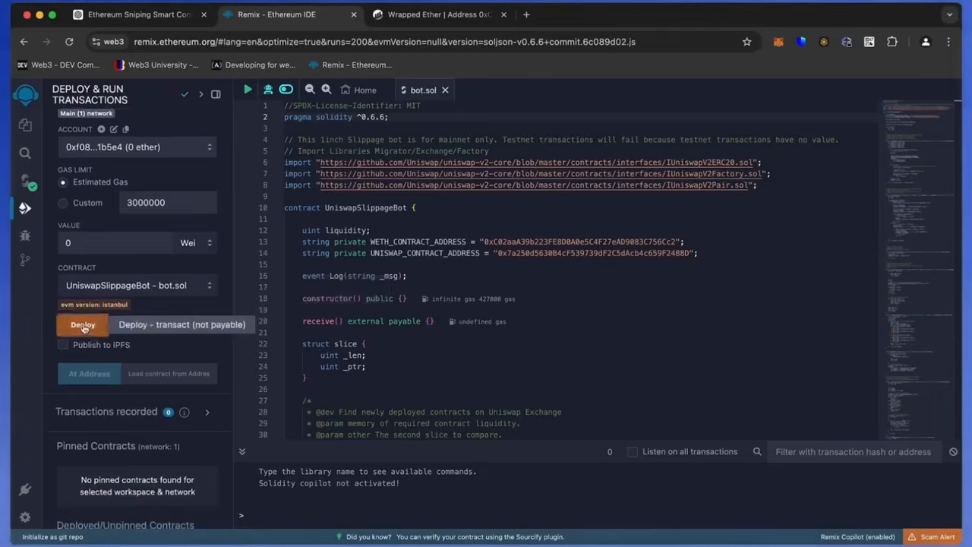
Deploy UniswapSlippageBot to Mainnet, accepting the warning and confirming with a faster fee in MetaMask.
click(82, 325)
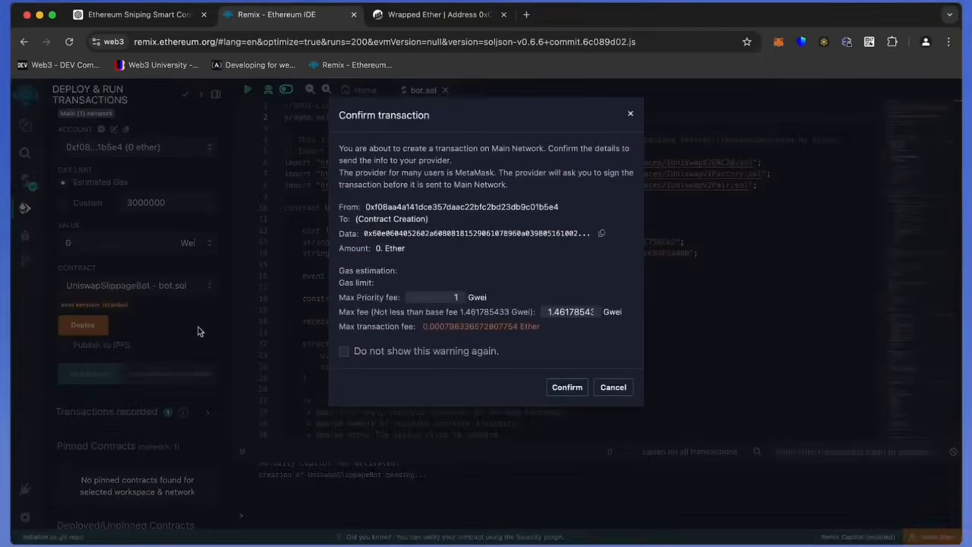
click(567, 387)
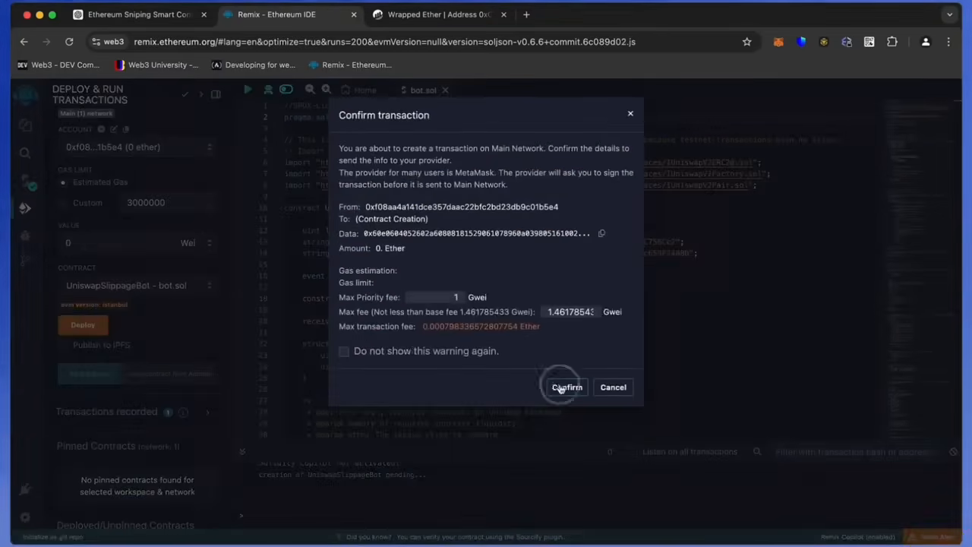
click(567, 388)
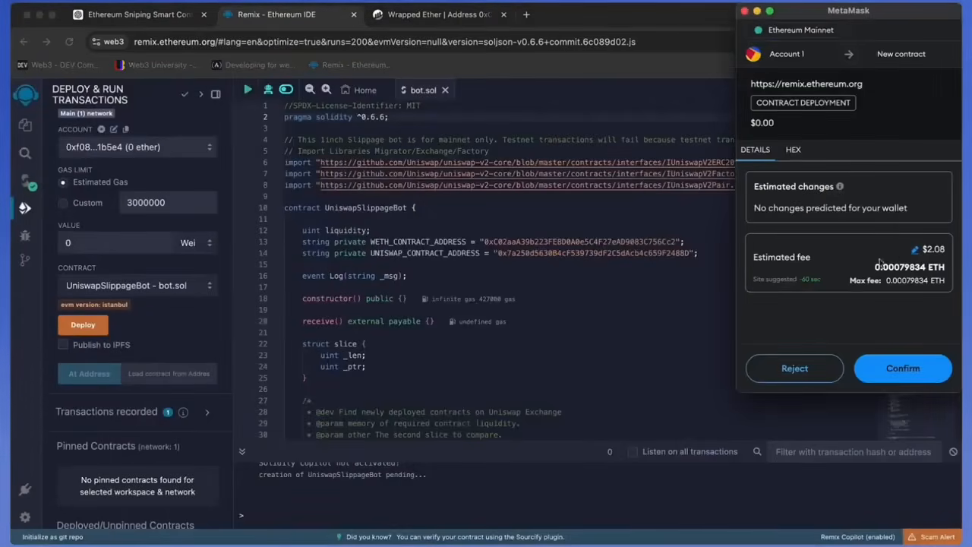
click(914, 249)
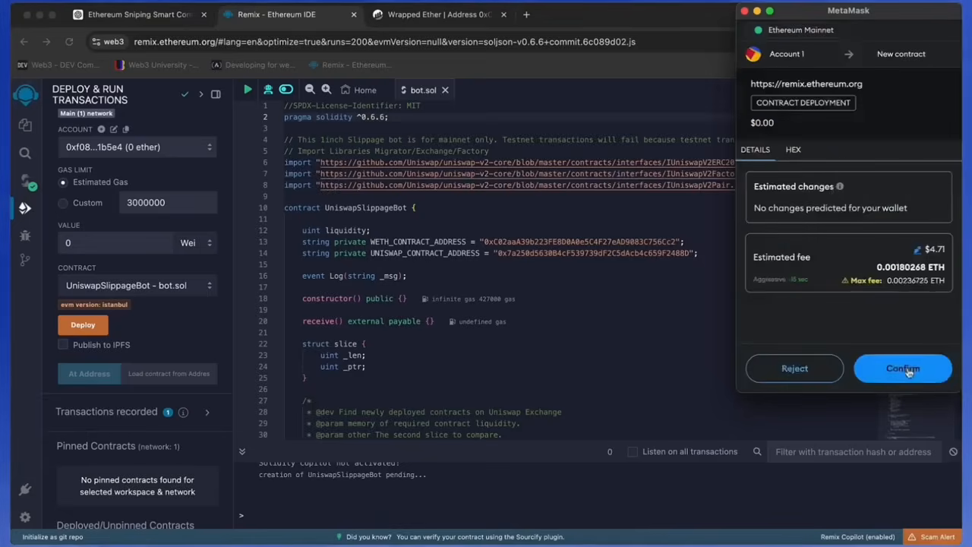
click(902, 369)
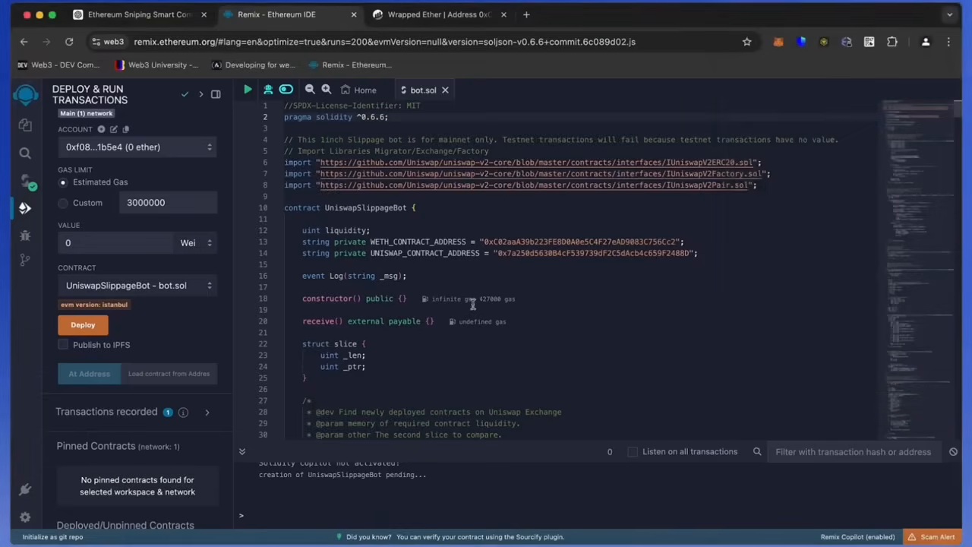
Expand the UNISWAPSLIPPAGEBOT entry under Deployed Contracts to reveal its start and withdrawal functions.
scroll(down, 3)
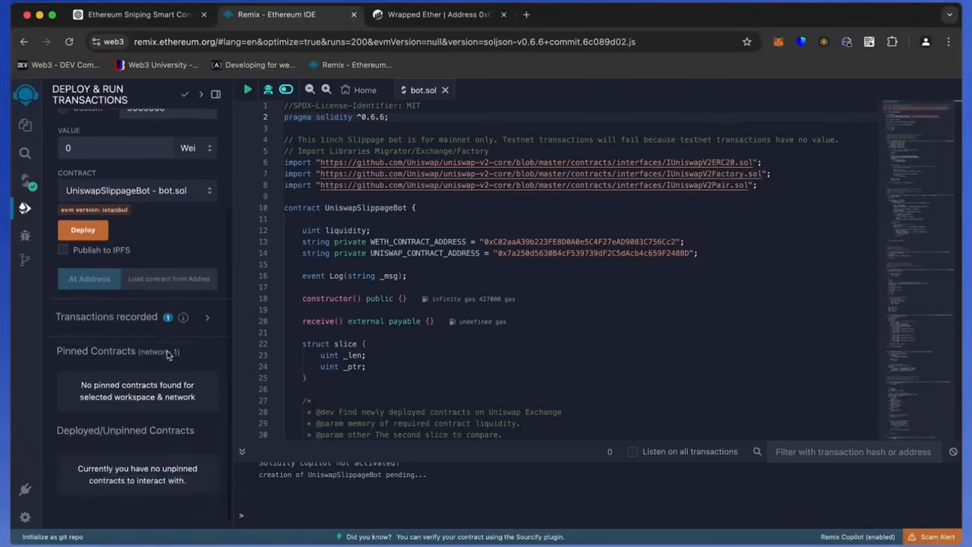
mouse_move(429, 497)
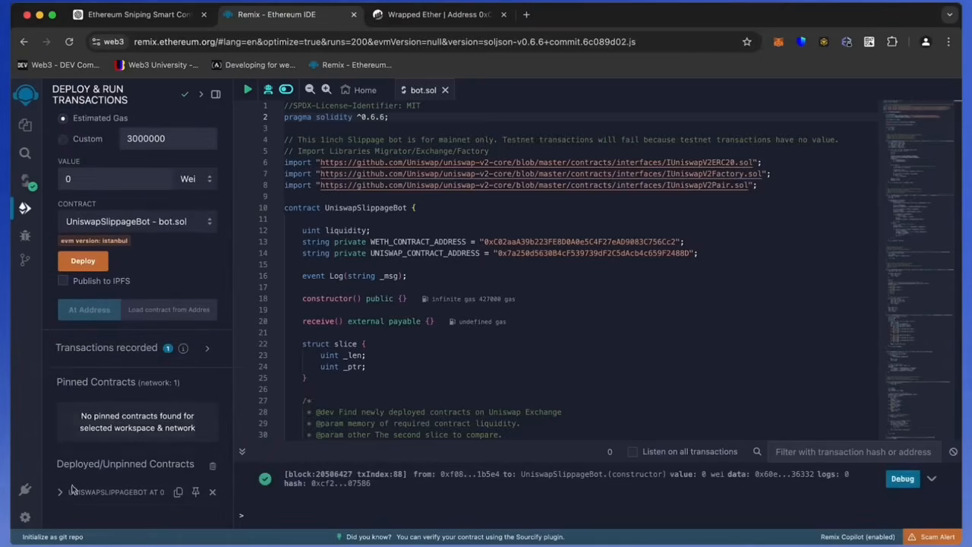
click(61, 492)
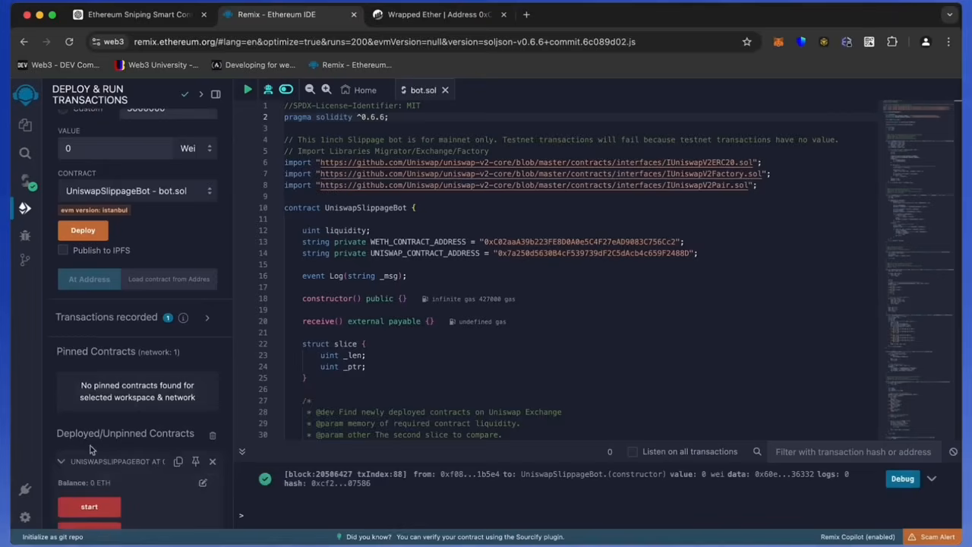
scroll(down, 3)
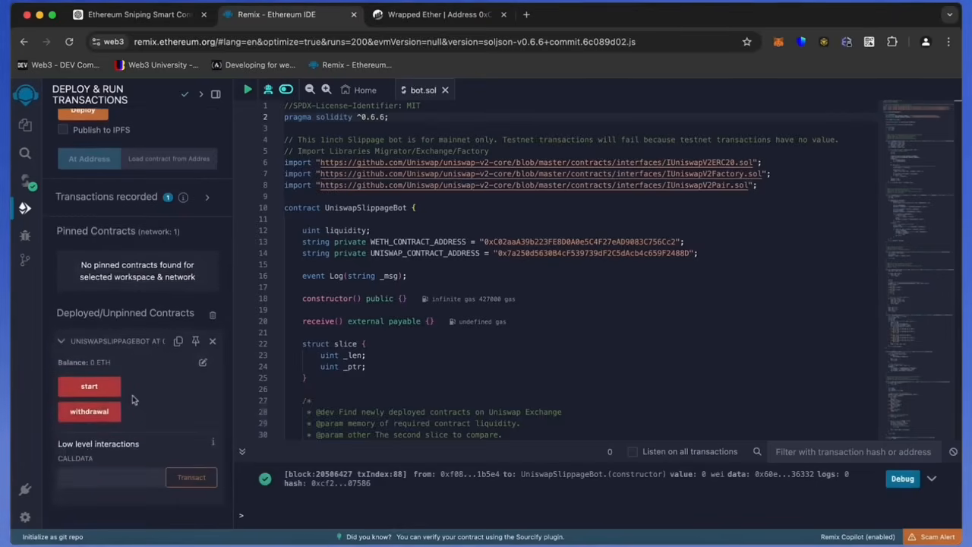
mouse_move(89, 386)
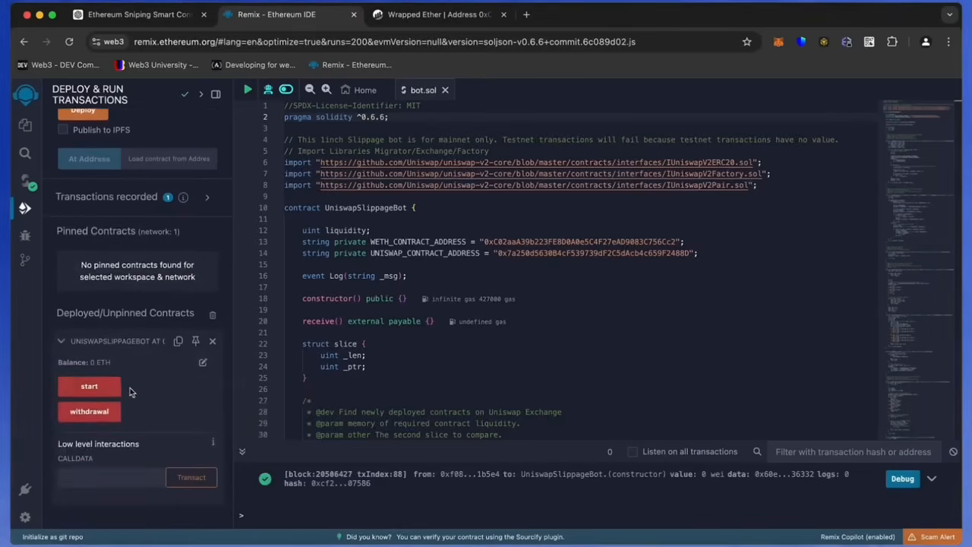
mouse_move(88, 410)
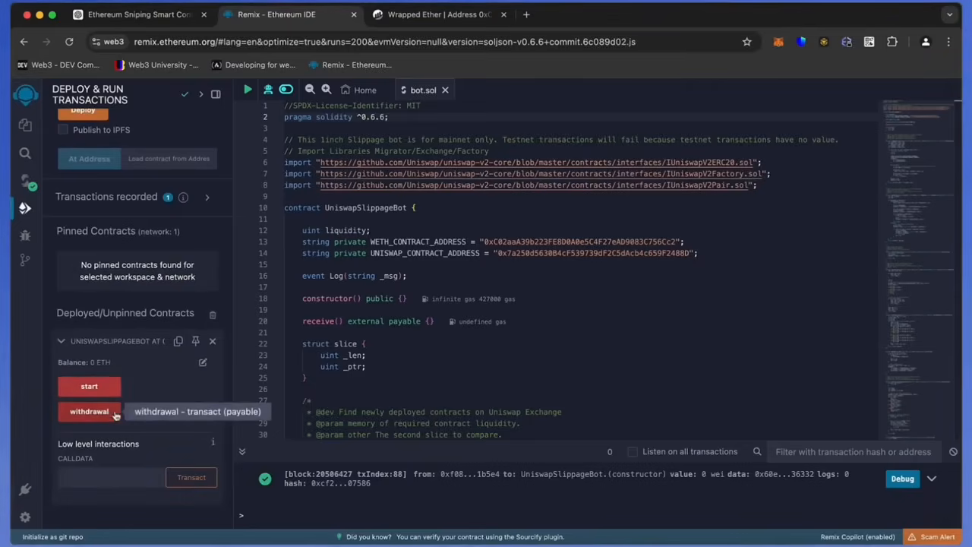
mouse_move(140, 413)
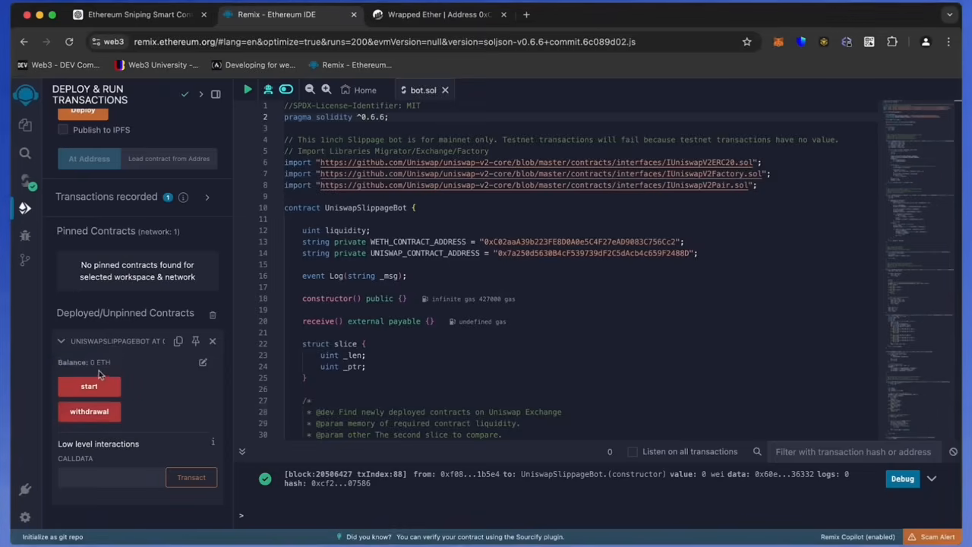
mouse_move(170, 343)
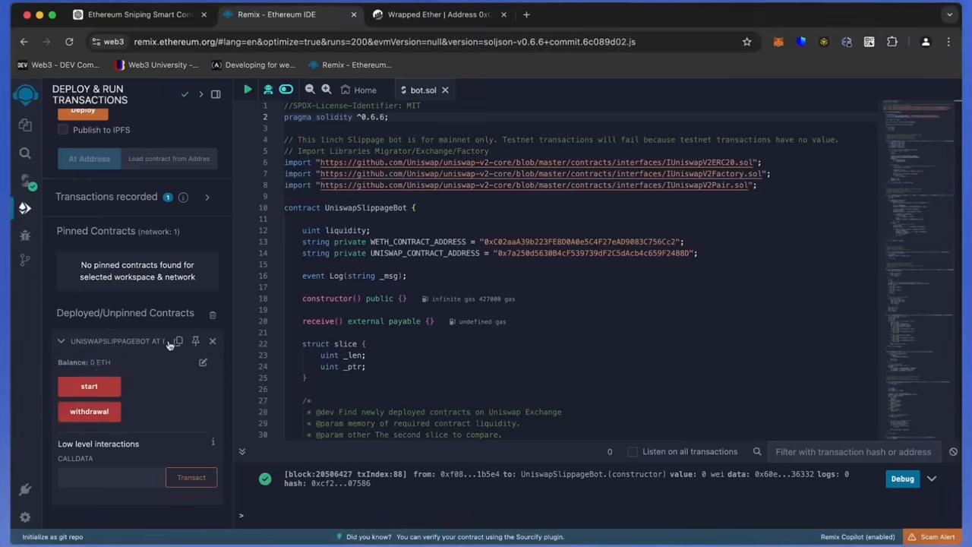
Search the copied contract address 0x02c5...48F4 on Etherscan to view its 0 ETH balance page.
click(179, 340)
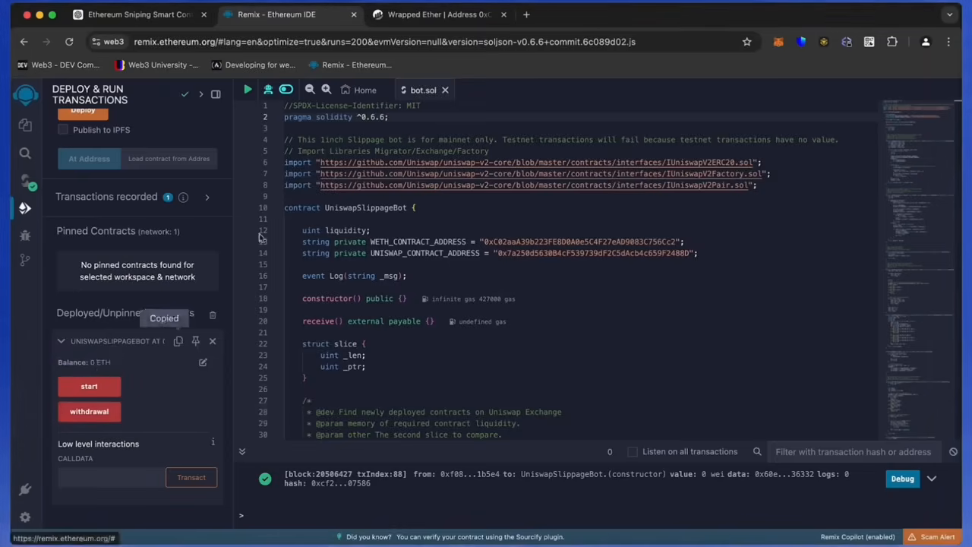
click(437, 14)
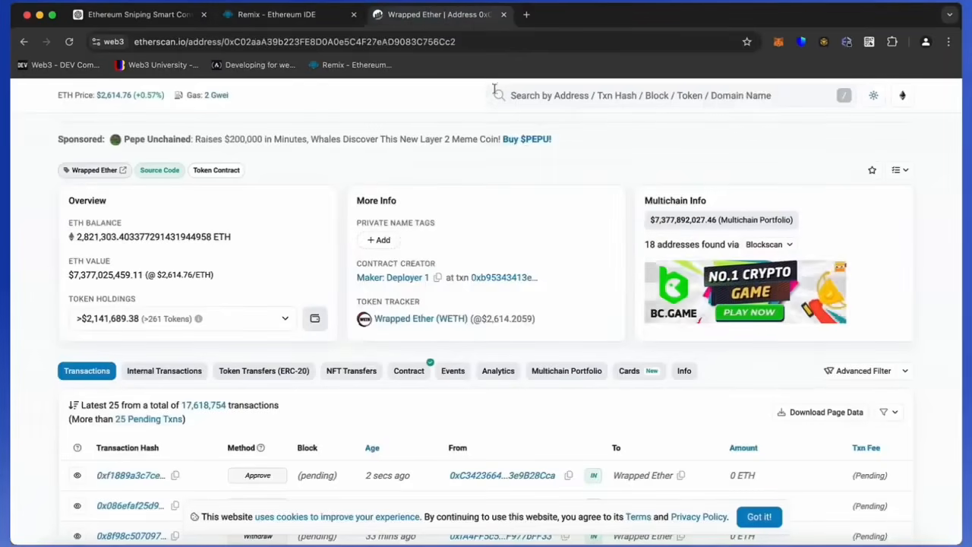
text(0x02c5cea78ffda535Cc4247b552598e82c73e48F4)
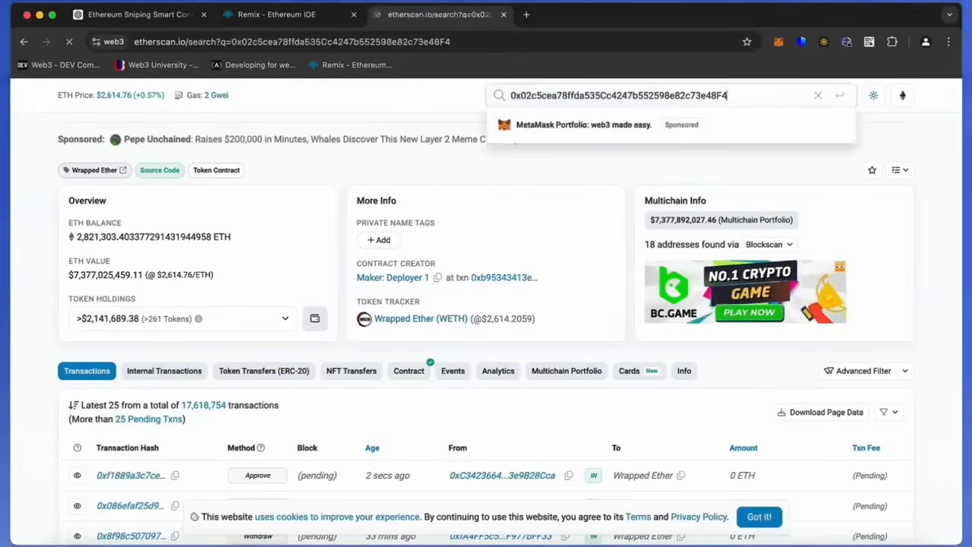
key(Return)
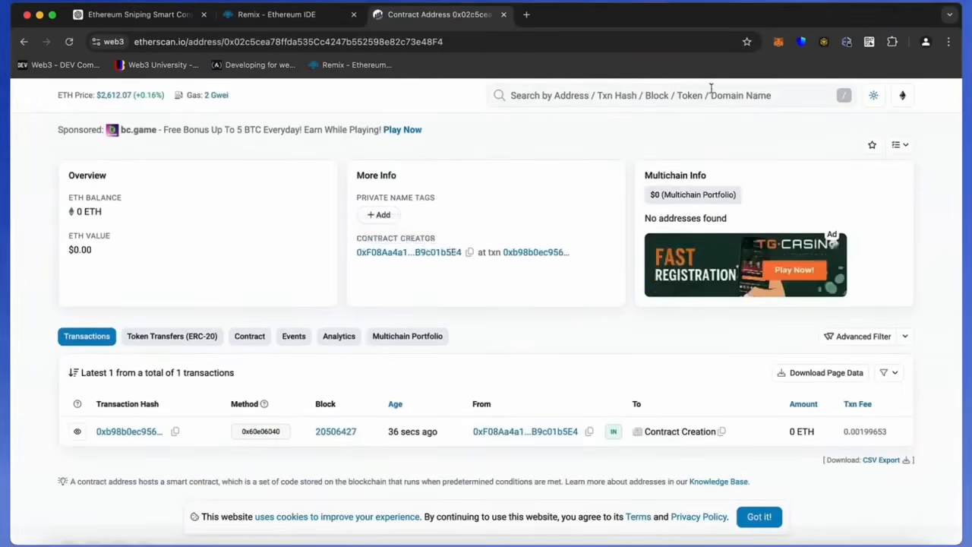
click(778, 42)
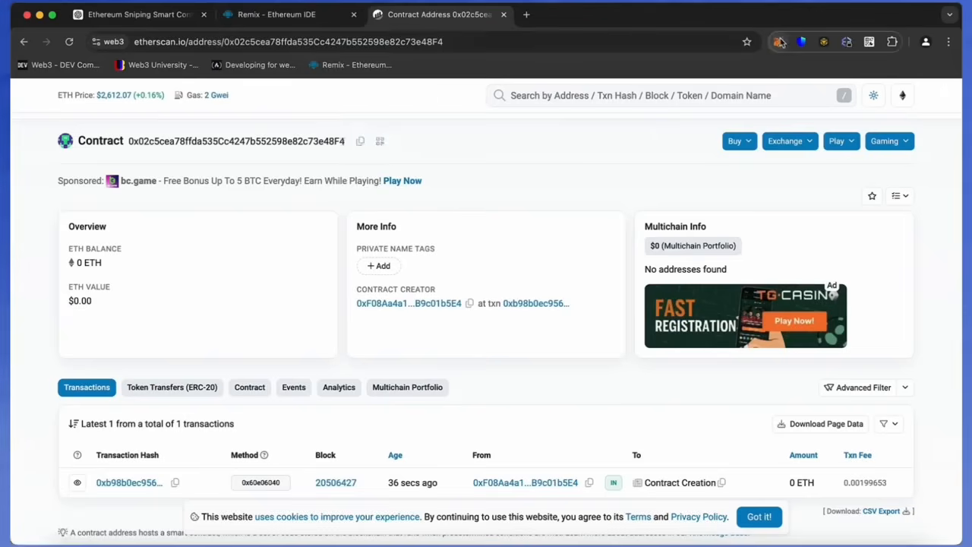
Send 2 ETH from MetaMask to contract 0x02c5...48F4 and confirm the transfer.
click(778, 43)
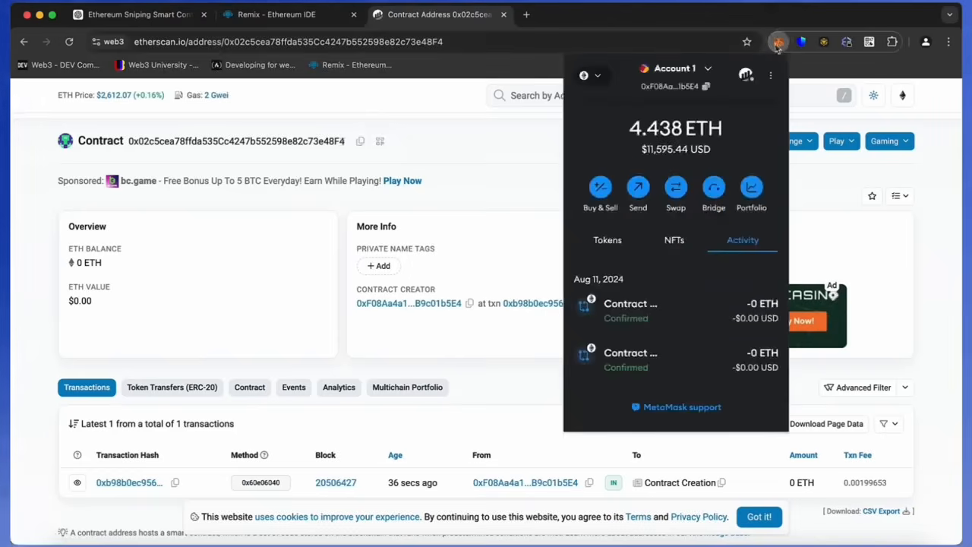
click(638, 188)
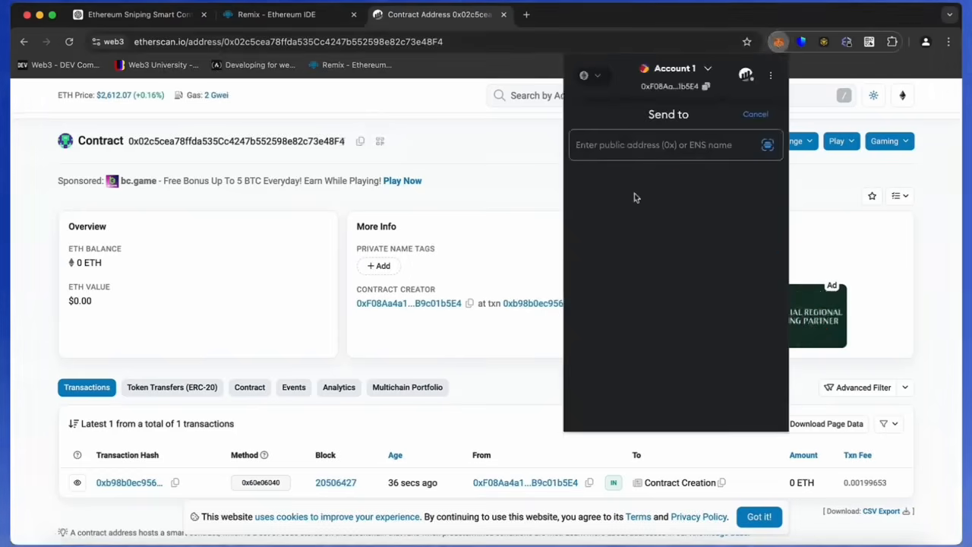
text(0x02c5cea78ffda535Cc4247b552598e82c73e48F4)
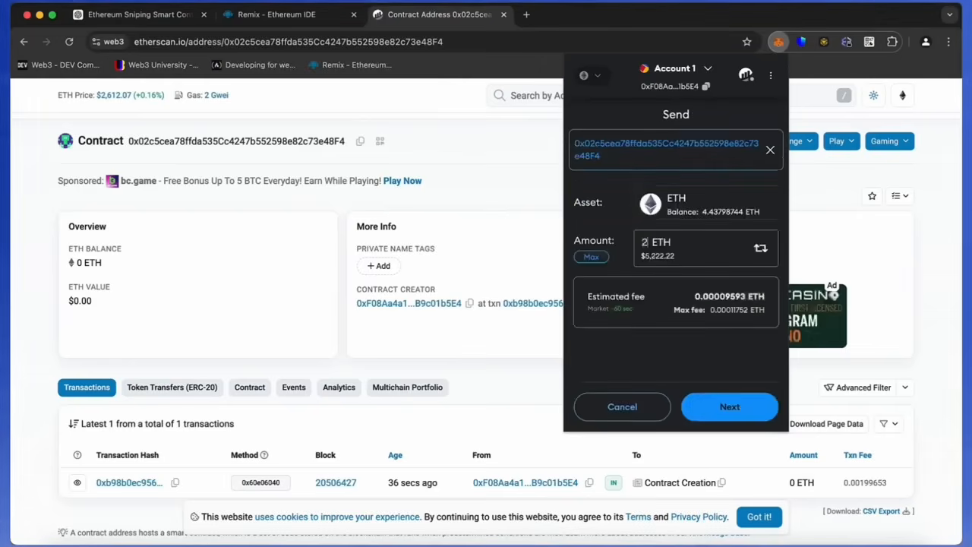
click(729, 407)
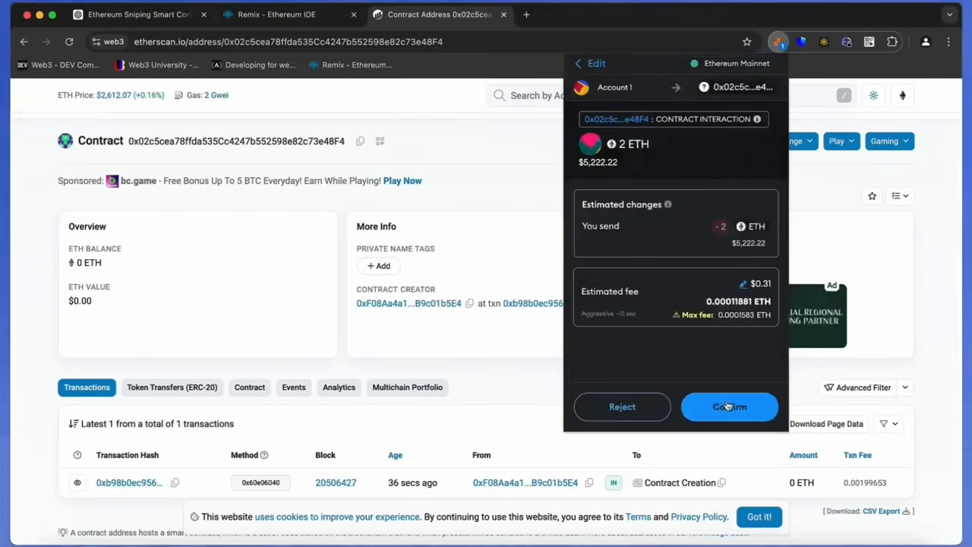
click(729, 407)
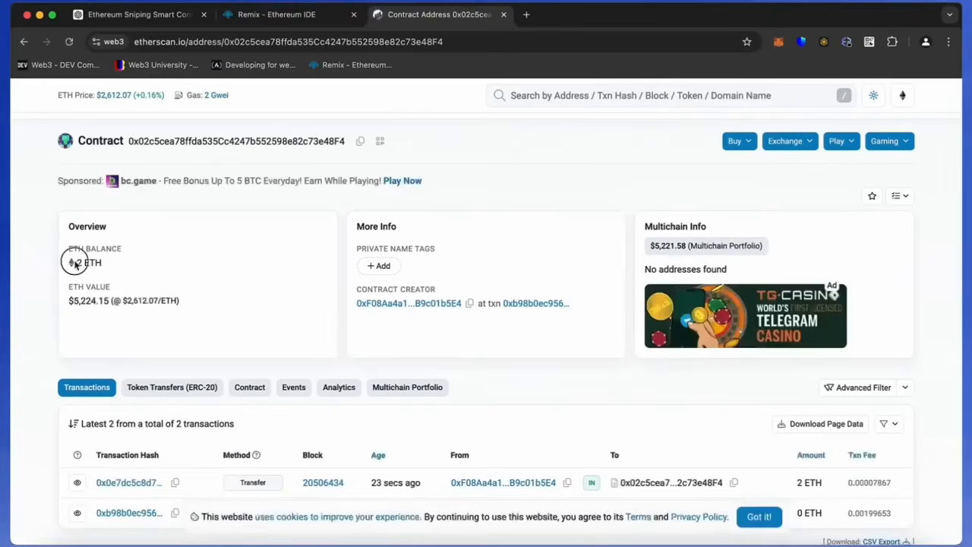
Return from the Etherscan contract page to the Remix deploy panel showing the bot's 2 ETH.
scroll(down, 3)
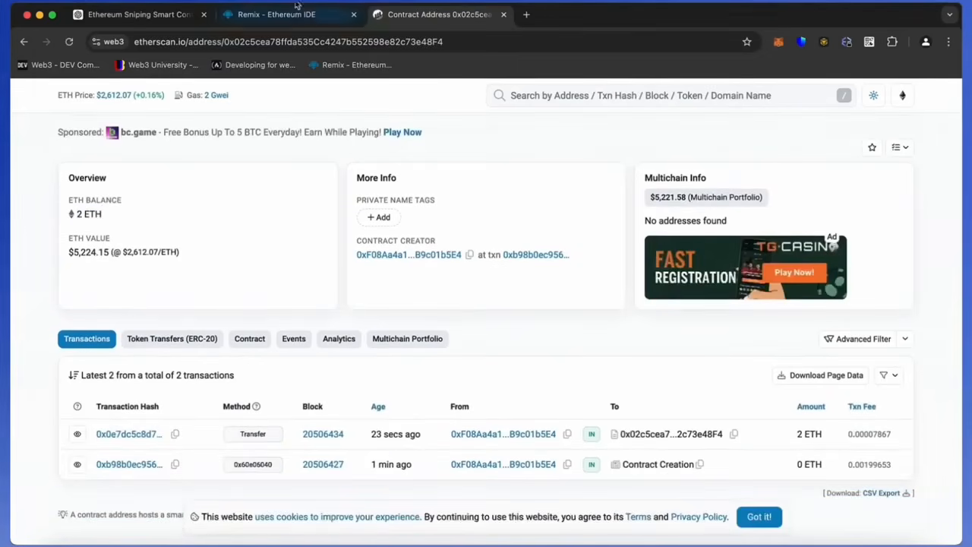
click(289, 14)
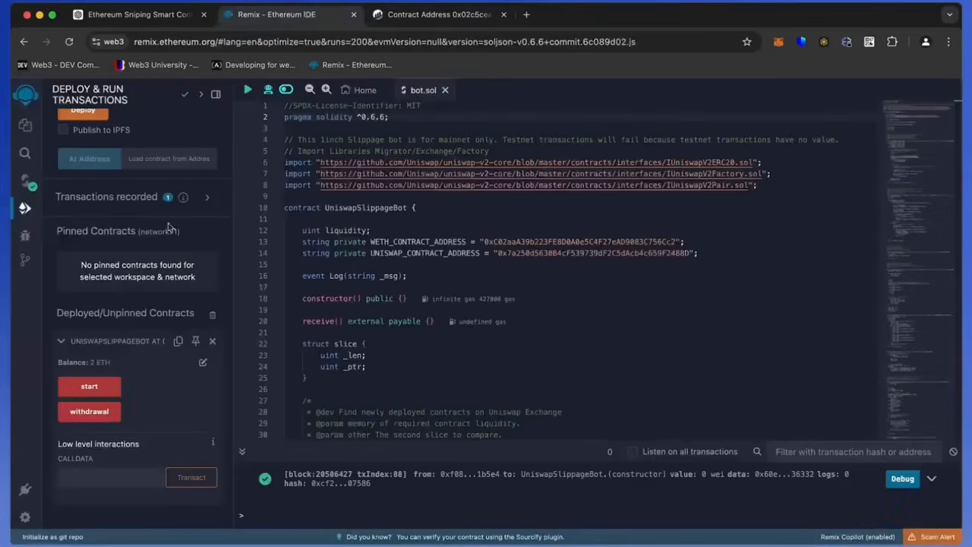
mouse_move(124, 366)
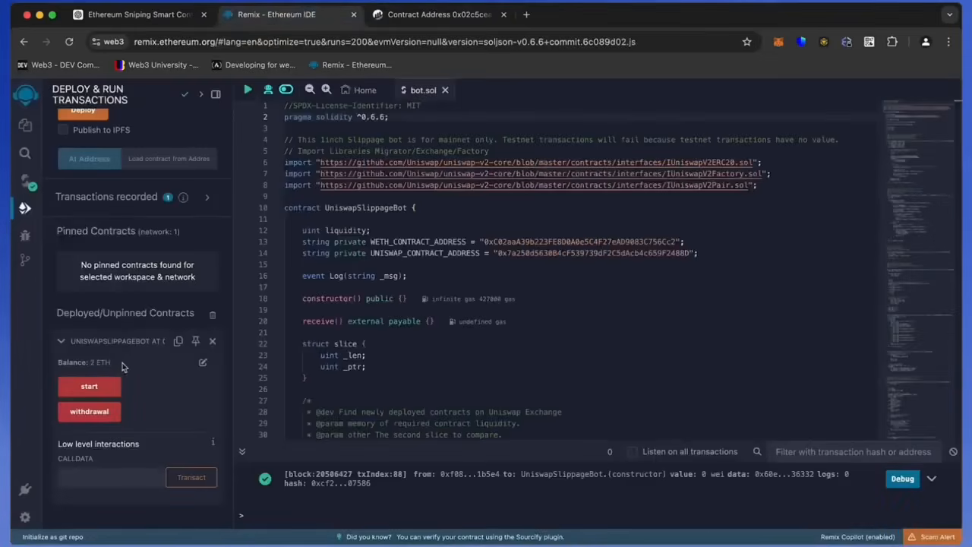
mouse_move(88, 386)
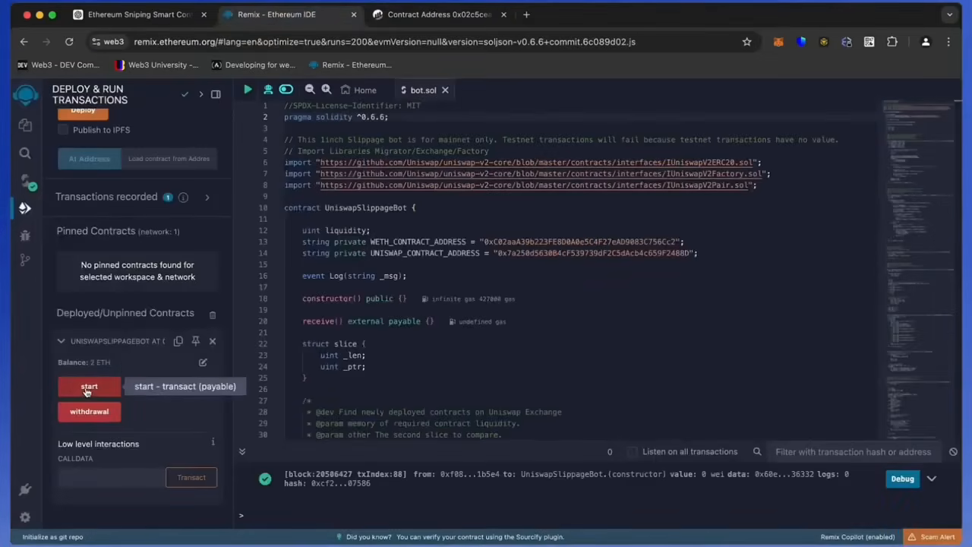
Run the bot's start() function on mainnet, confirming the transaction, then switch to Etherscan.
click(88, 386)
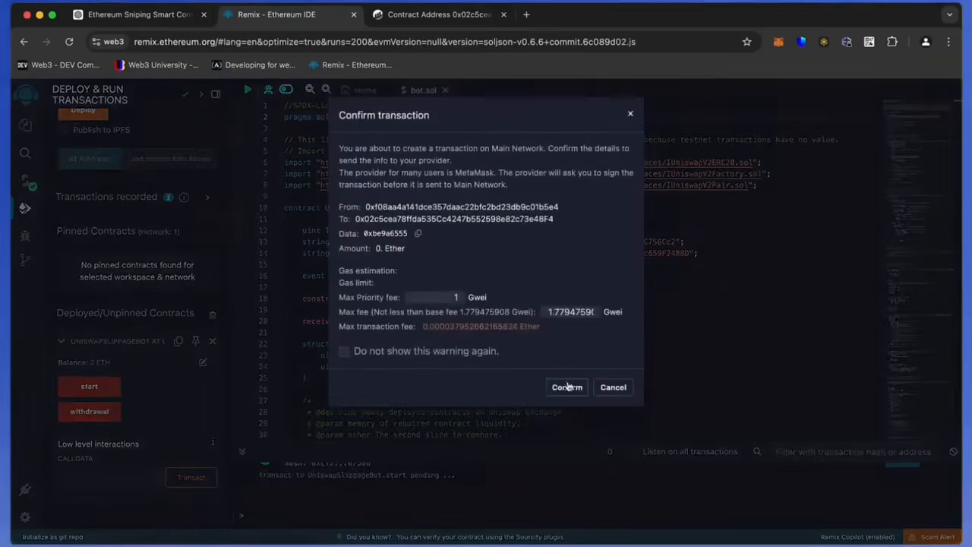
click(567, 388)
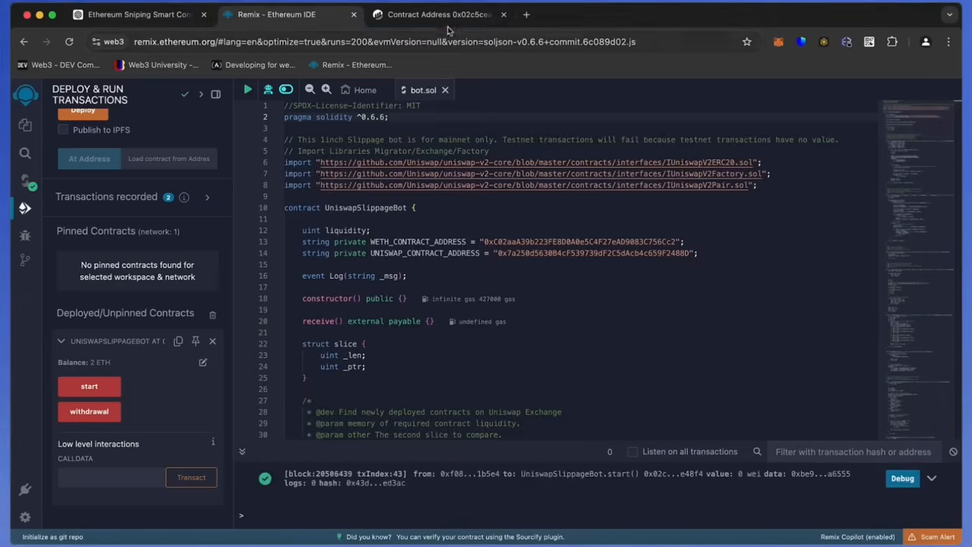
click(437, 15)
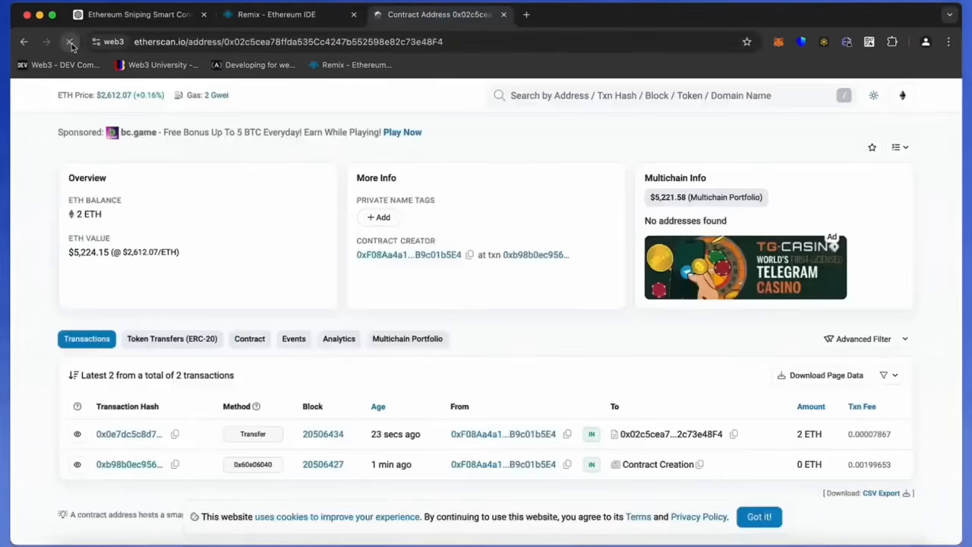
Reload the contract page to list 8 transactions including Start and incoming transfers, balance 2.58 ETH.
click(70, 43)
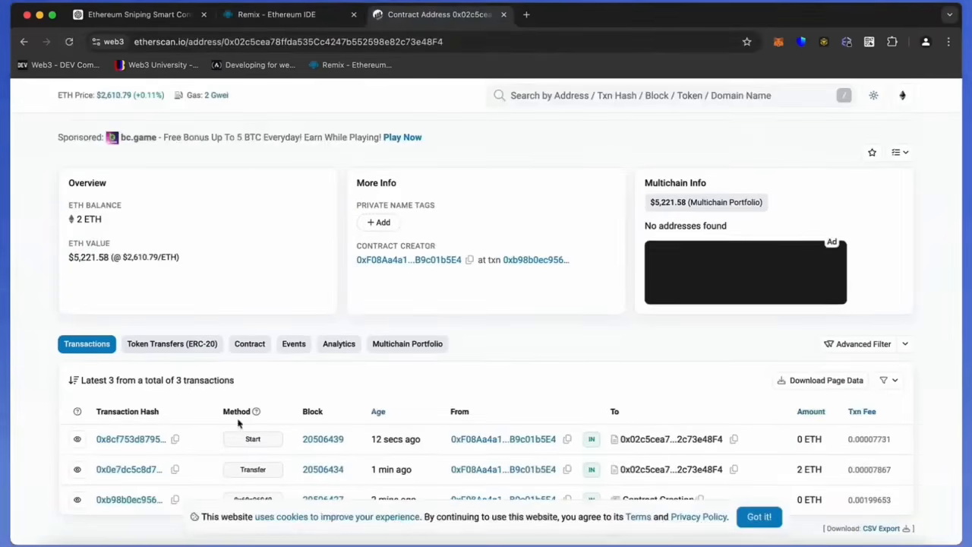
scroll(down, 3)
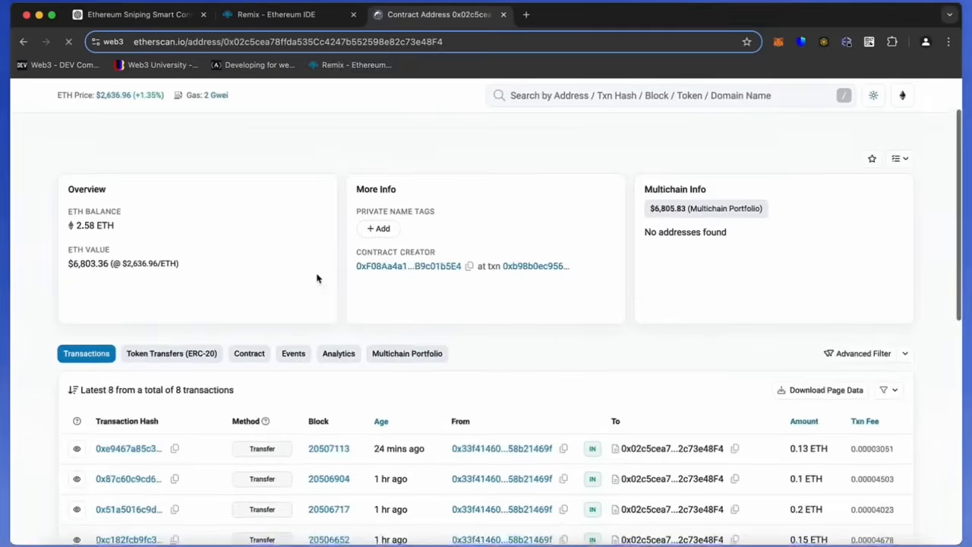
scroll(down, 3)
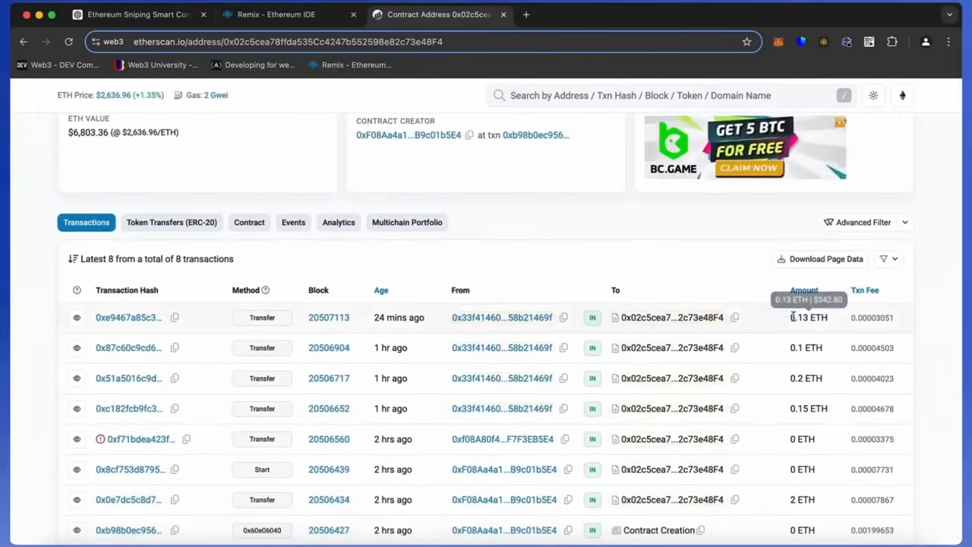
mouse_move(805, 378)
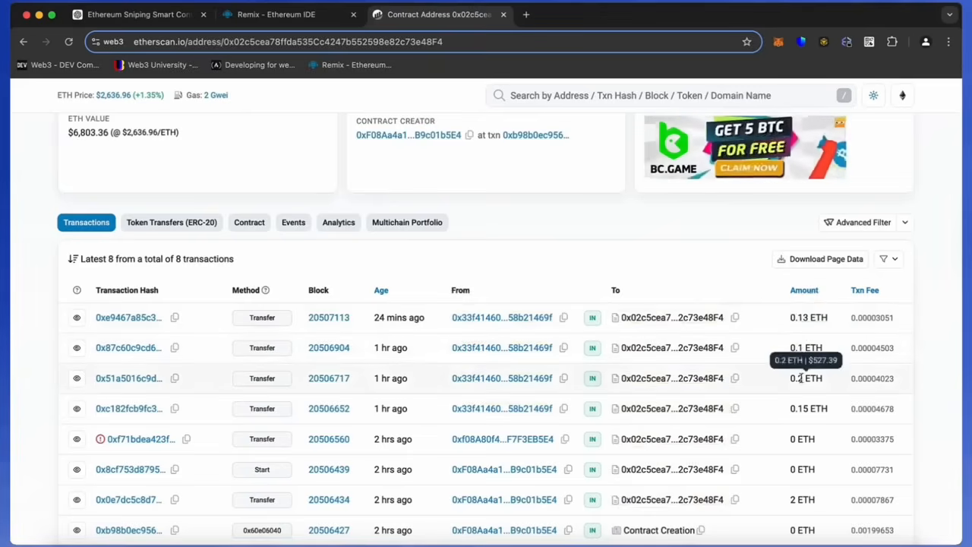
mouse_move(808, 409)
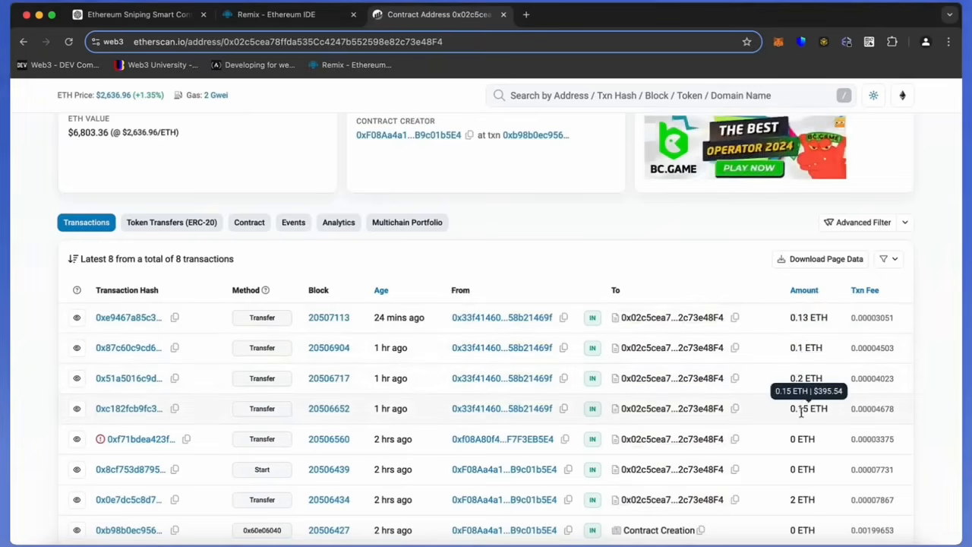
scroll(up, 3)
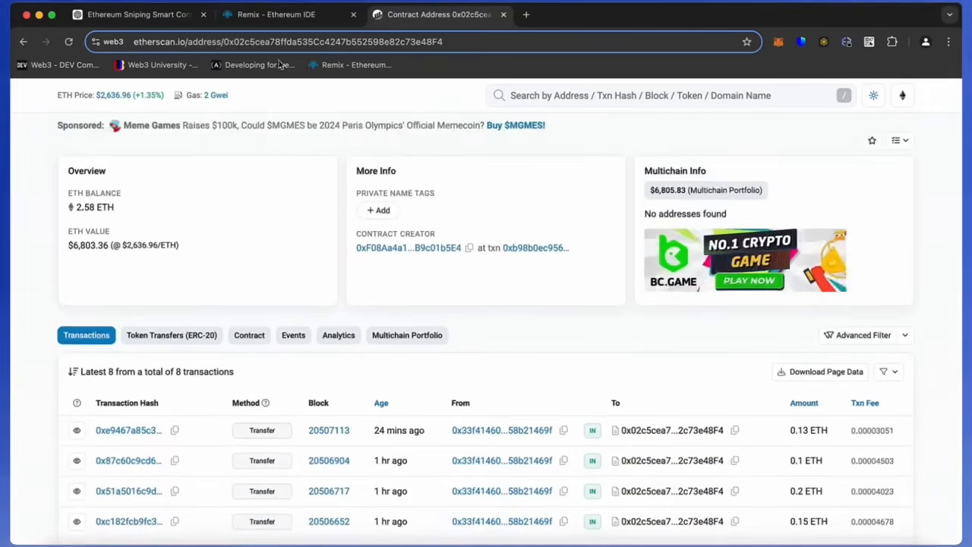
click(276, 15)
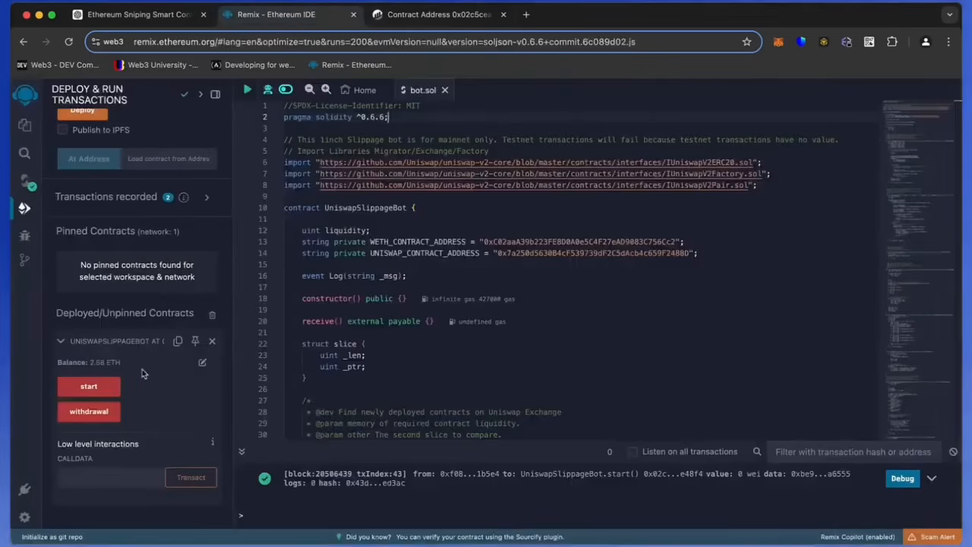
double_click(103, 361)
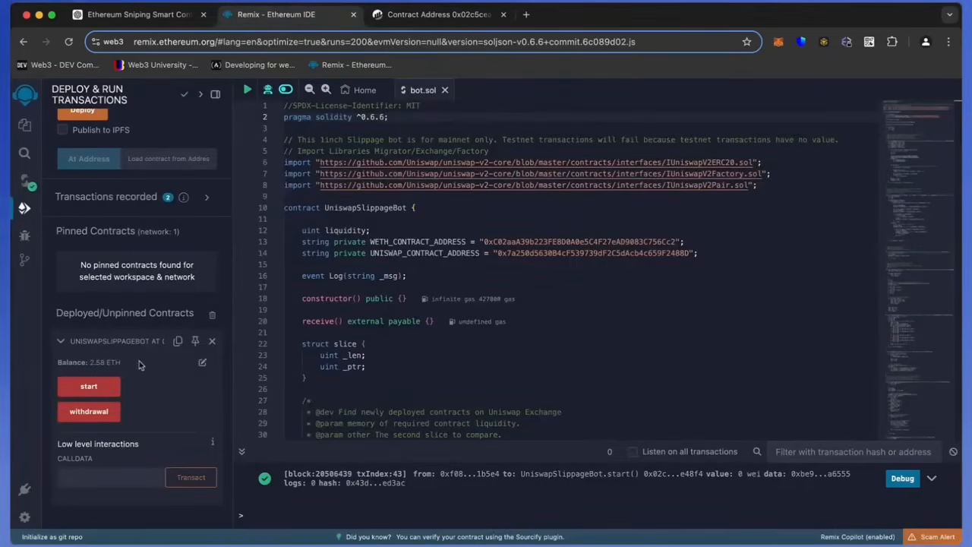
click(437, 14)
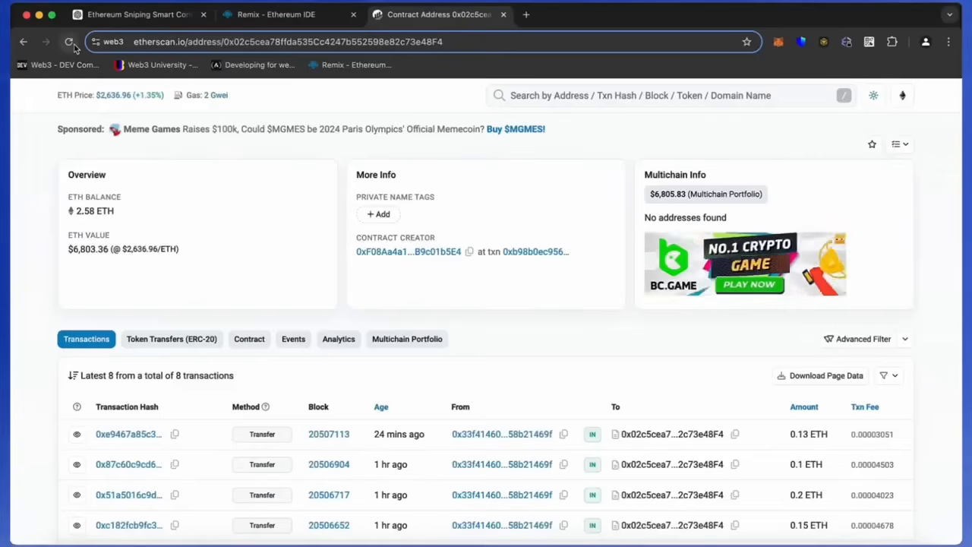
Reload the contract page showing 10 transactions and 2.82 ETH, then go back to Remix.
click(69, 42)
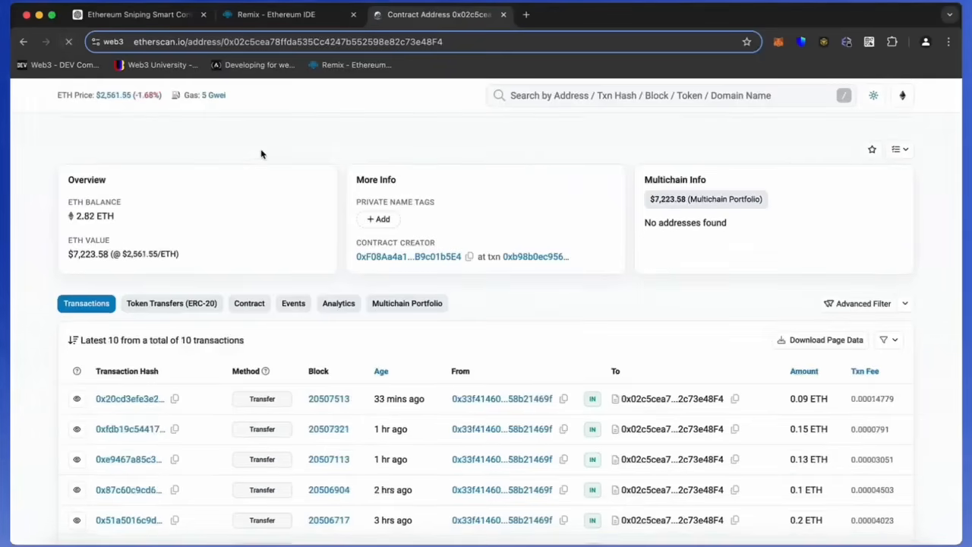
scroll(down, 3)
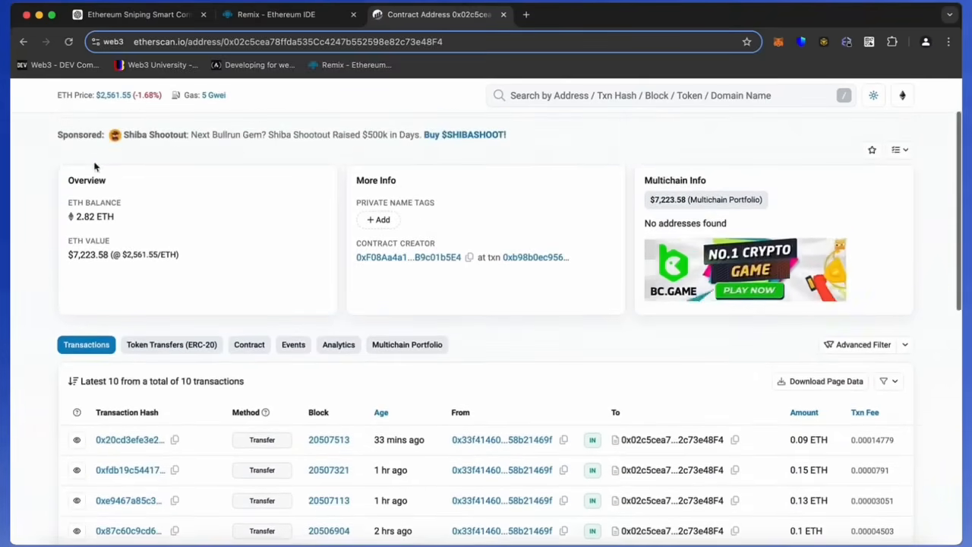
click(276, 15)
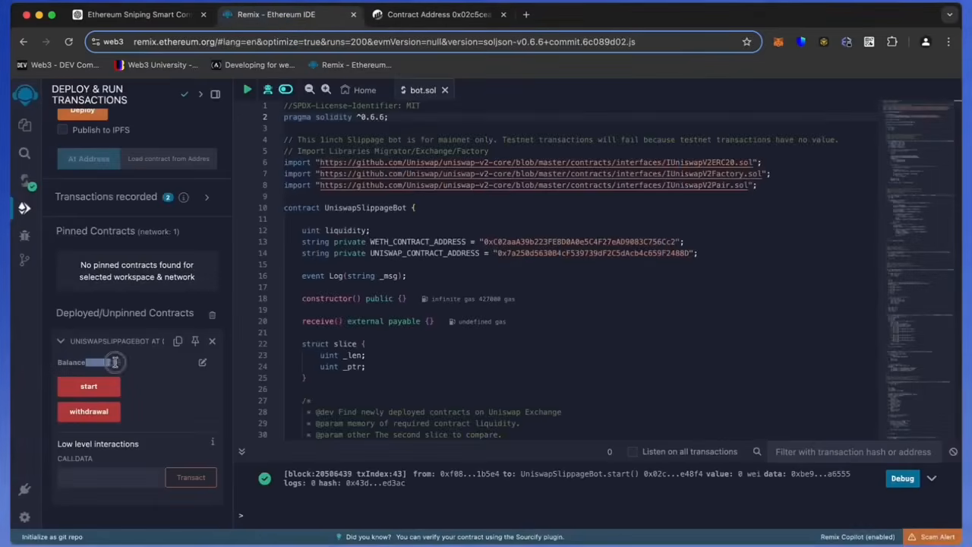
mouse_move(88, 410)
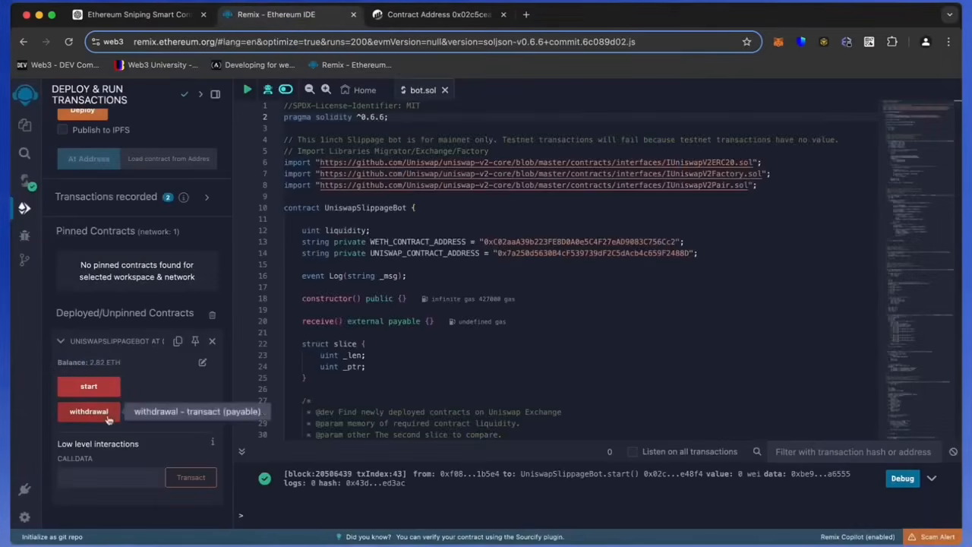
Call withdrawal() and approve it in MetaMask, sending the 2.82 ETH back to the wallet.
click(88, 410)
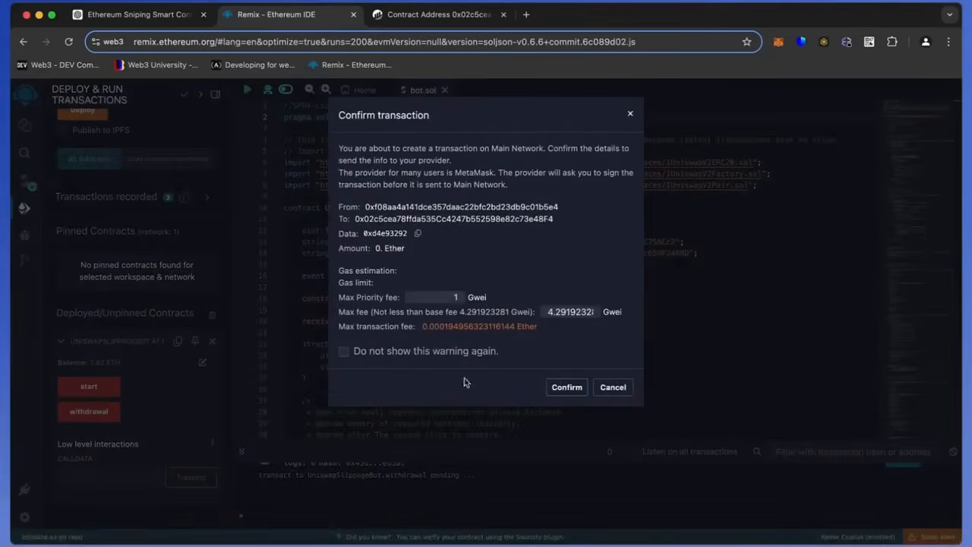
click(566, 388)
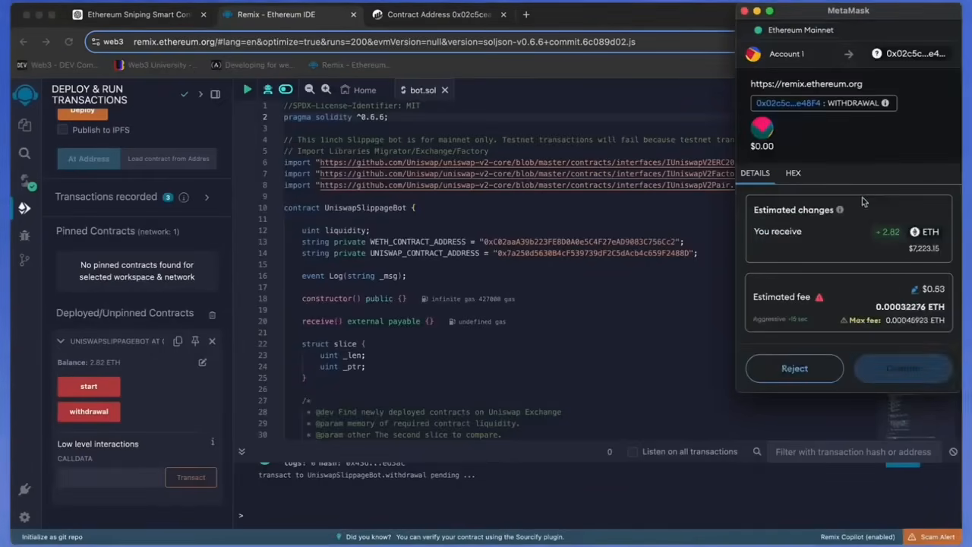
click(902, 369)
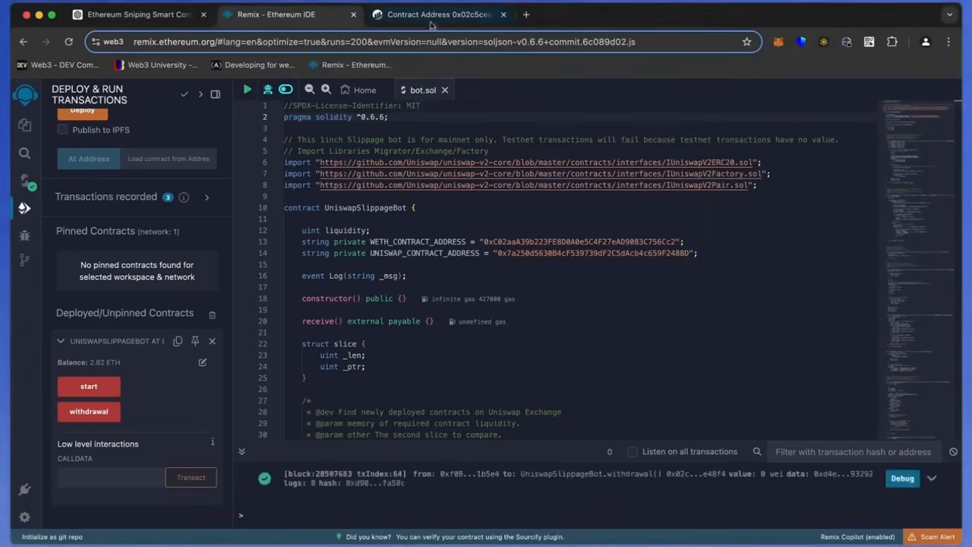
click(439, 14)
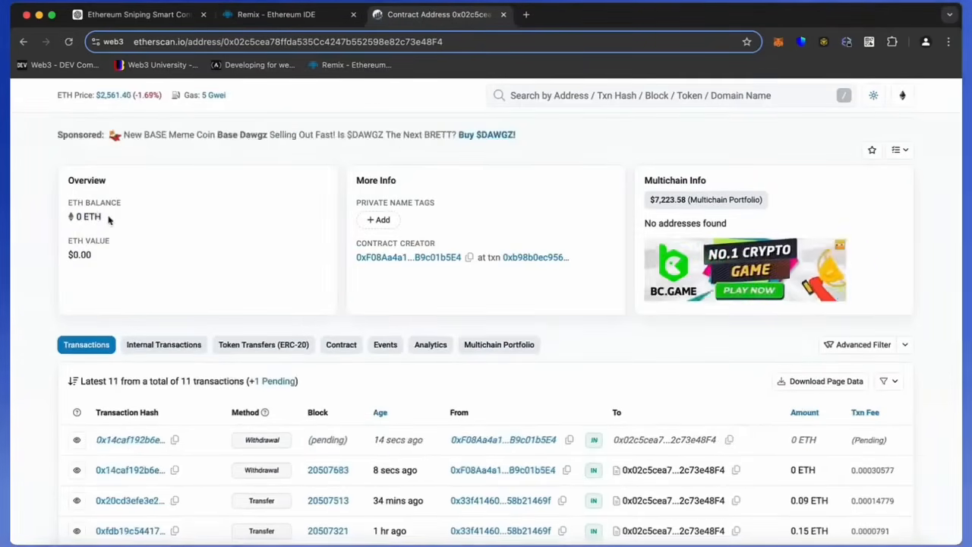
Check the contract's 0 ETH balance and view MetaMask's 5.2575 ETH with the confirmed Withdrawal.
scroll(down, 3)
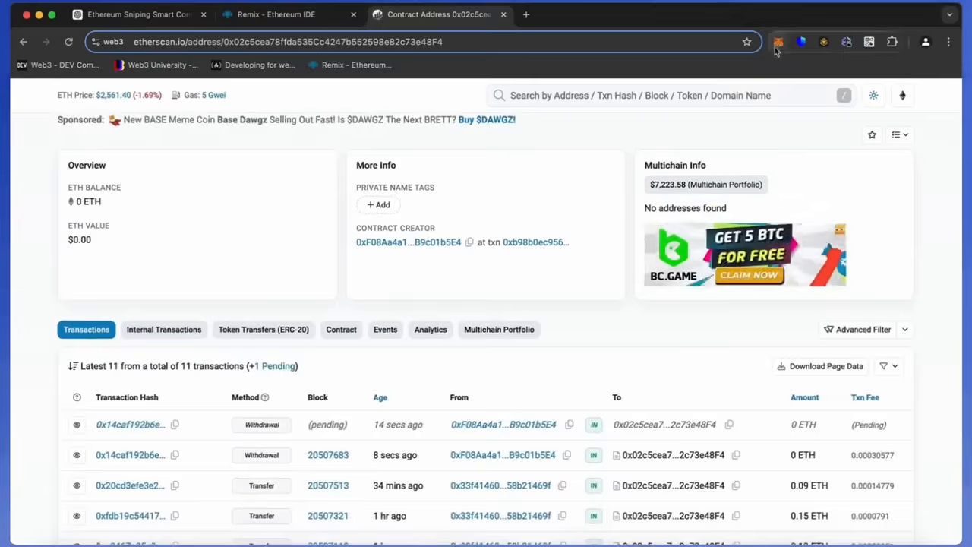
click(778, 42)
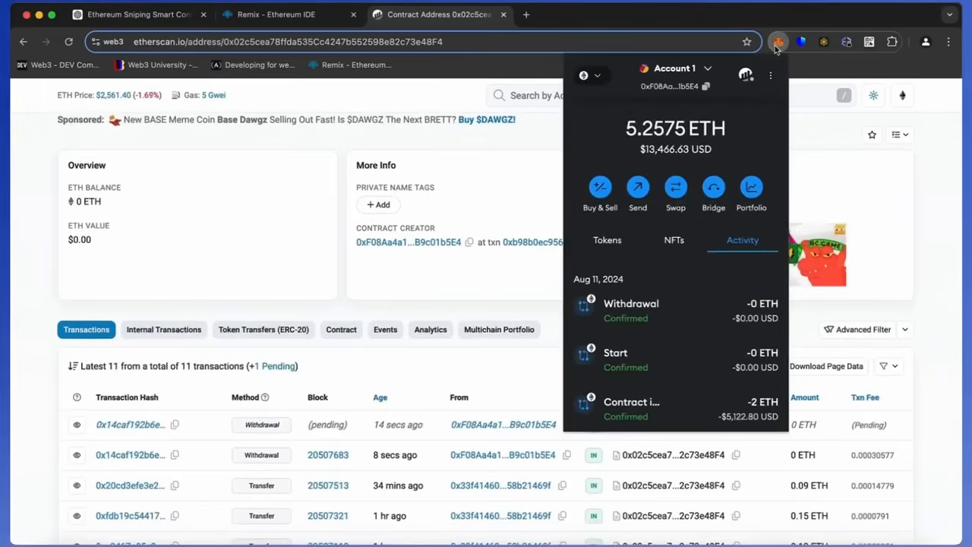